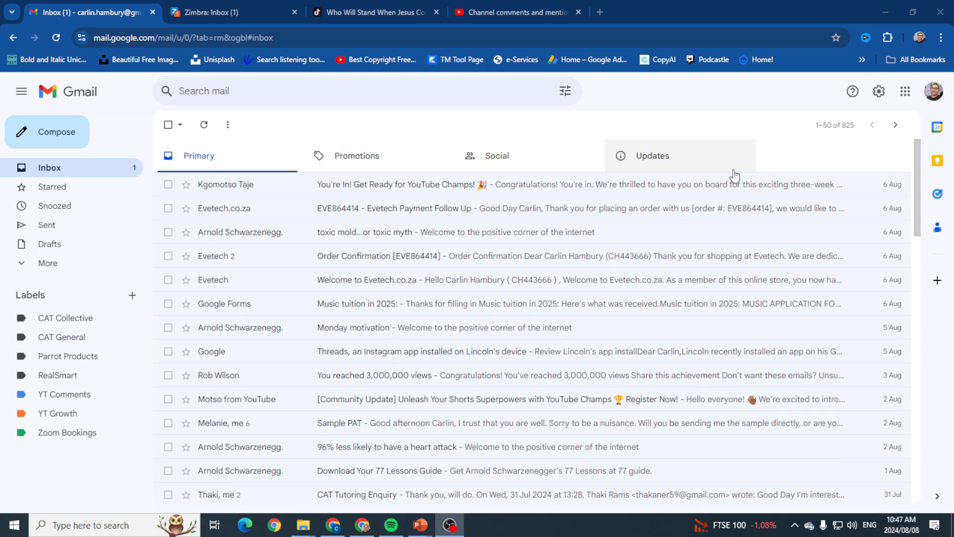
pyautogui.moveTo(522, 281)
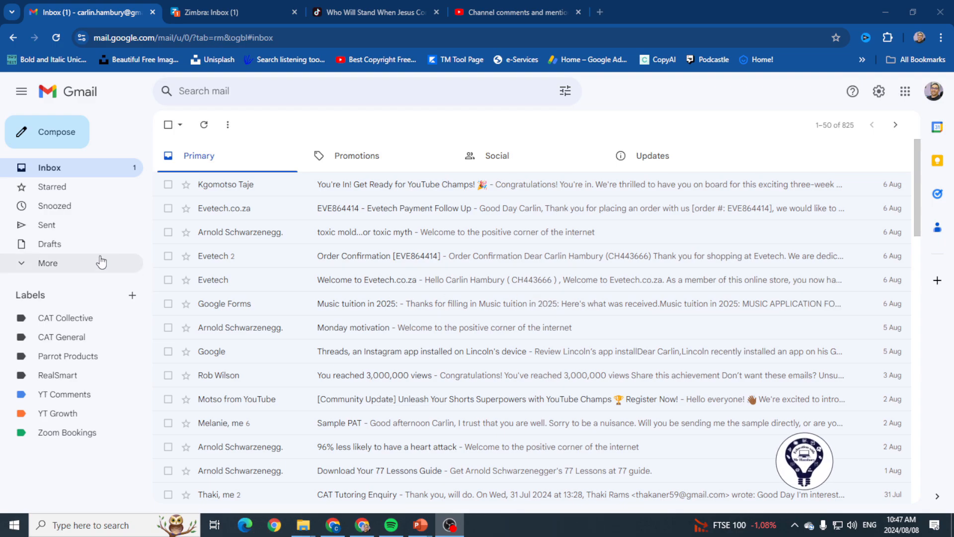
pyautogui.moveTo(53, 206)
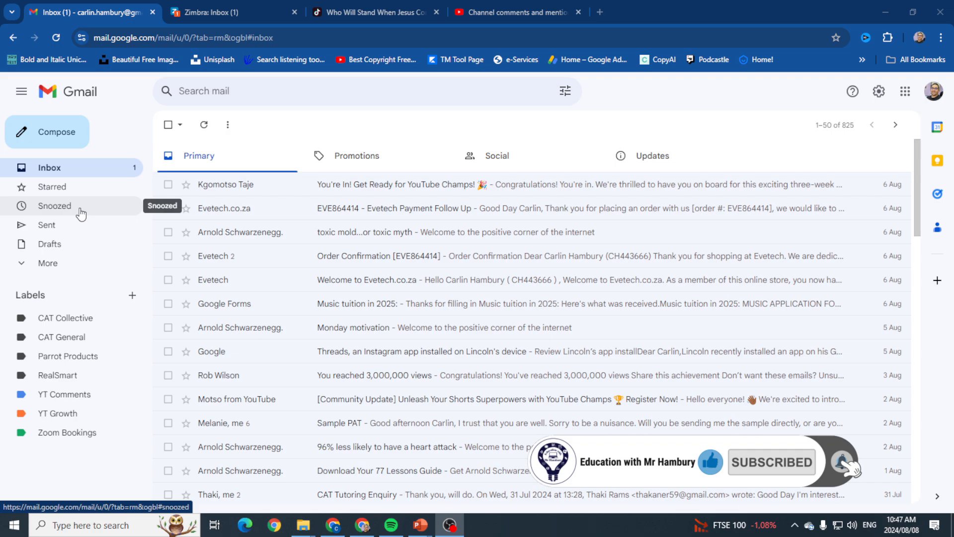
pyautogui.moveTo(362, 155)
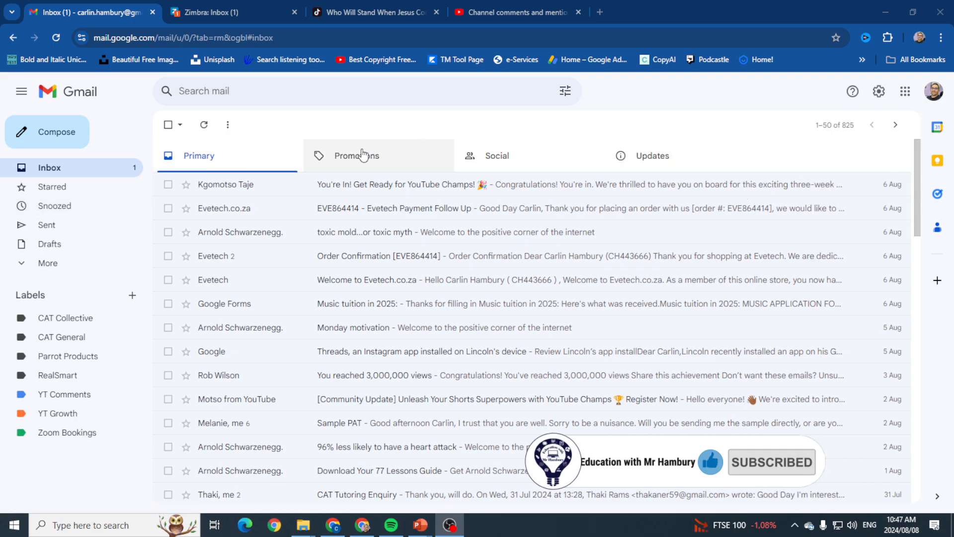
pyautogui.moveTo(515, 187)
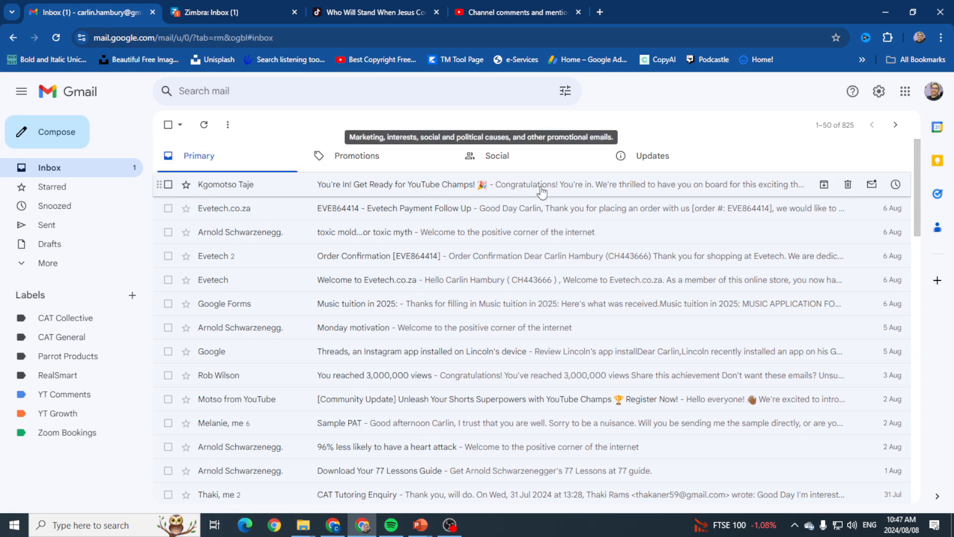
pyautogui.moveTo(498, 156)
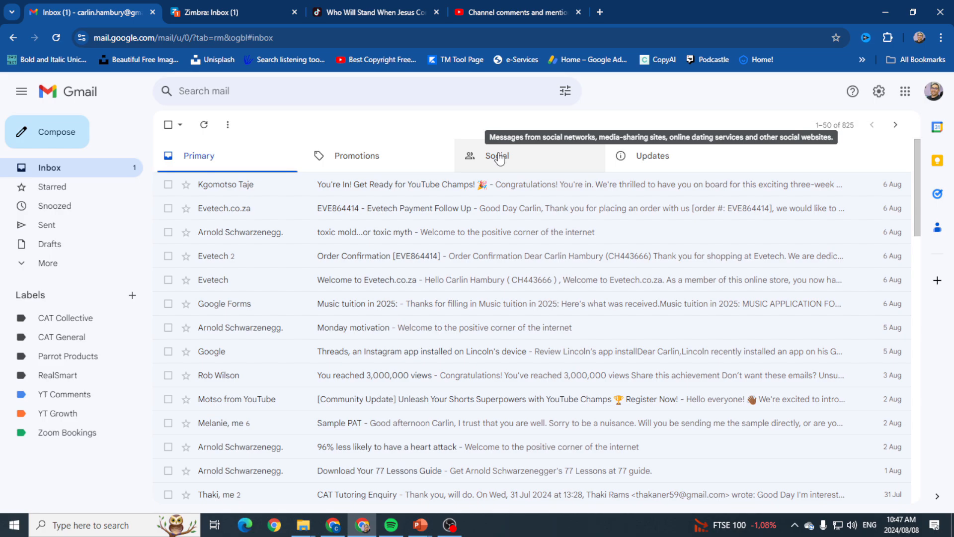
pyautogui.moveTo(681, 156)
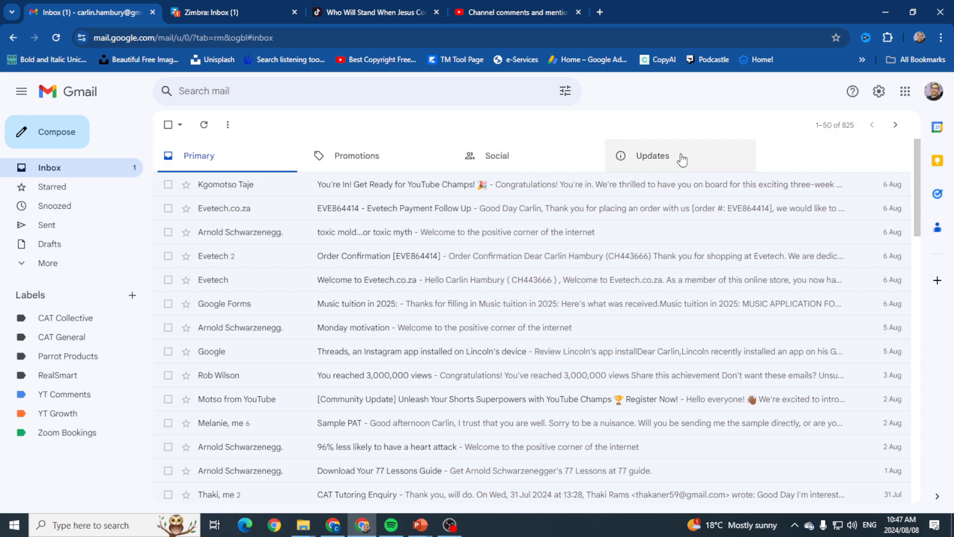
pyautogui.moveTo(400, 160)
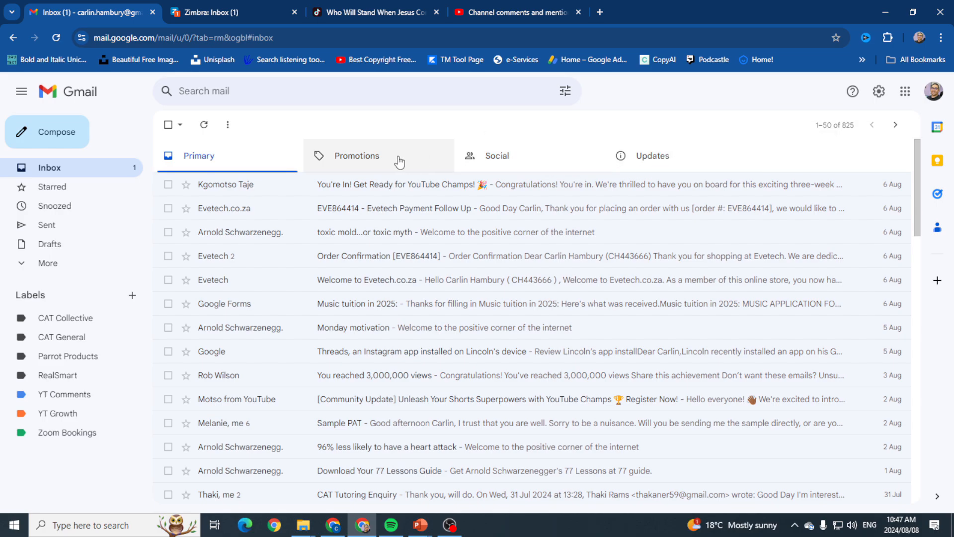
pyautogui.moveTo(417, 151)
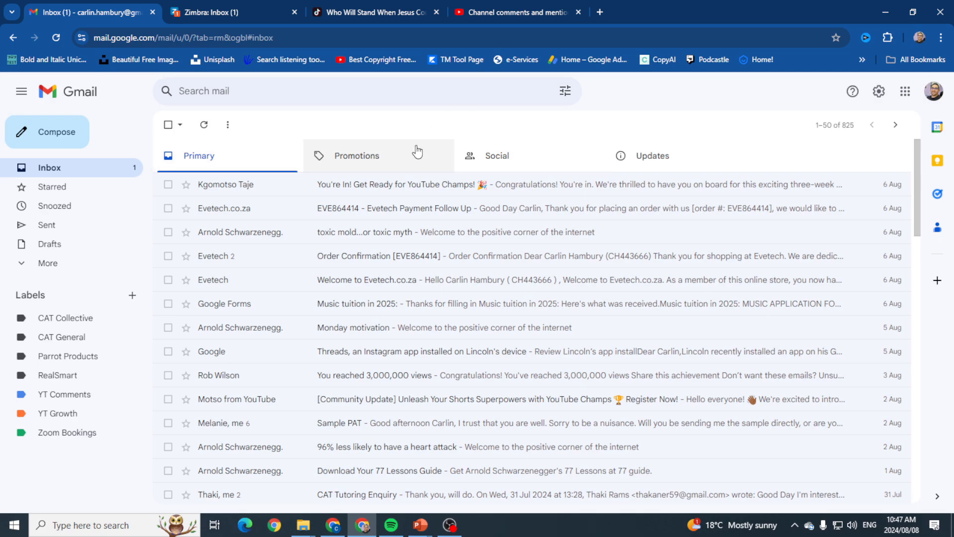
pyautogui.moveTo(679, 156)
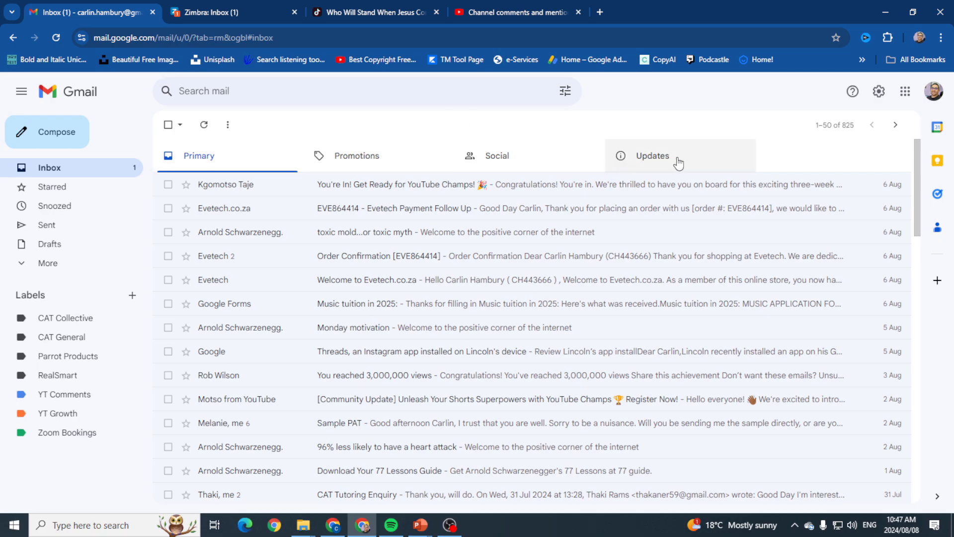
pyautogui.moveTo(715, 164)
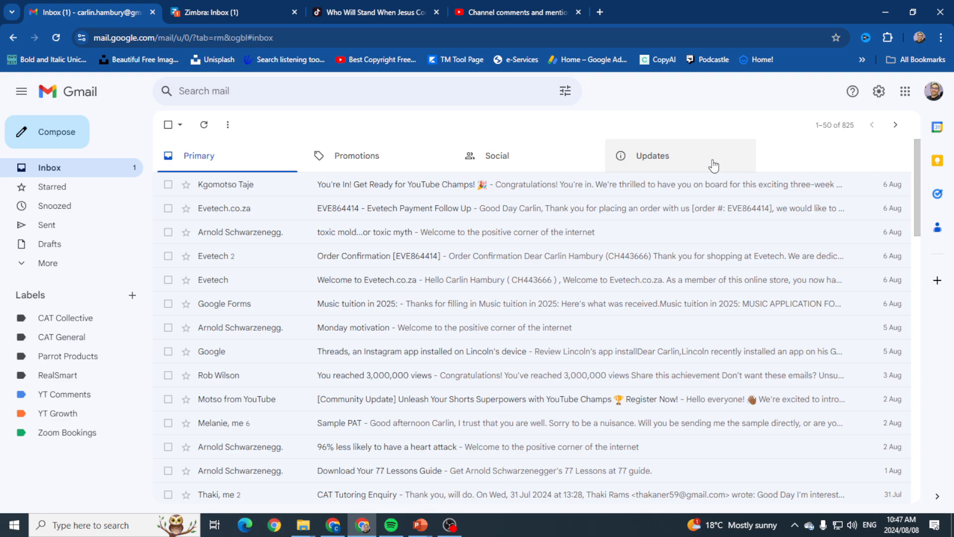
pyautogui.moveTo(936, 91)
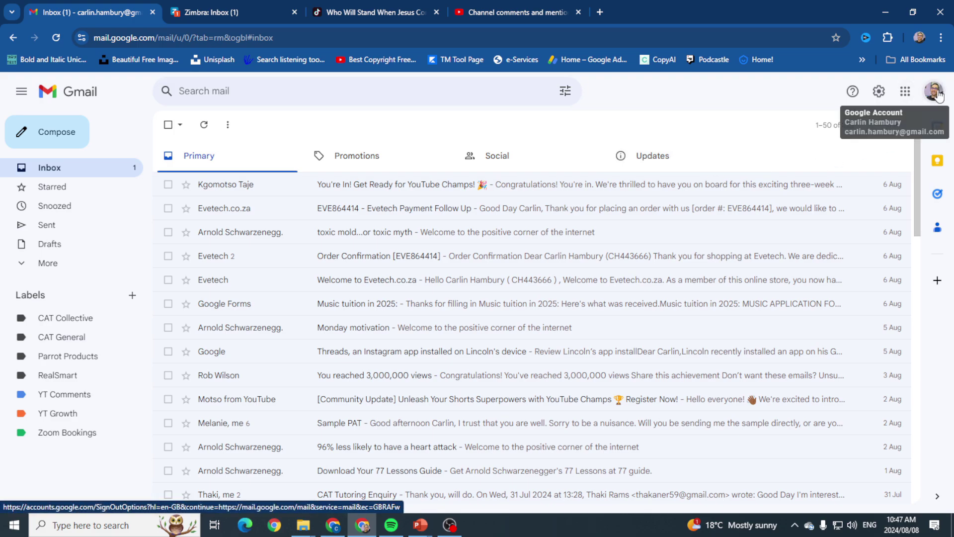
# Peek at the newest/oldest ordering options and a new Compose window, dismissing both without changes
pyautogui.click(833, 125)
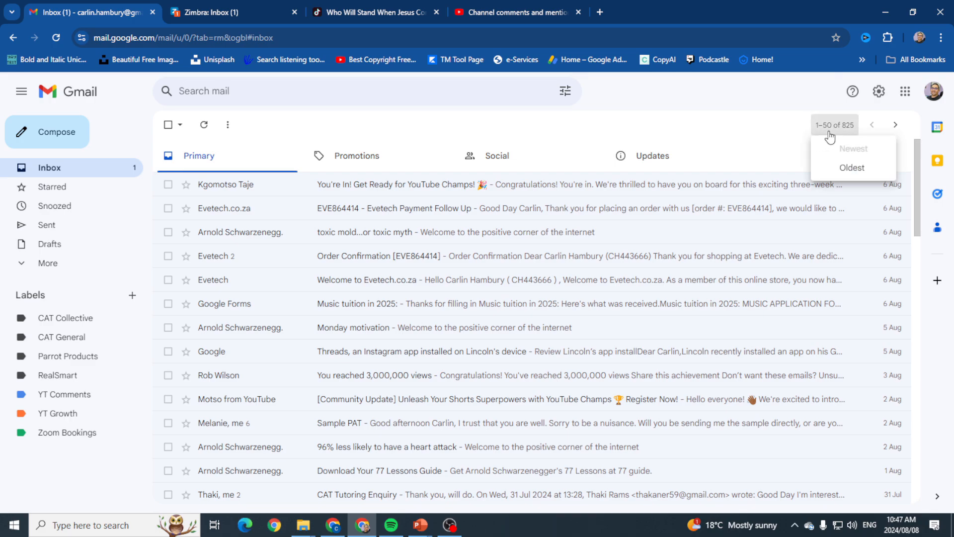
pyautogui.click(718, 134)
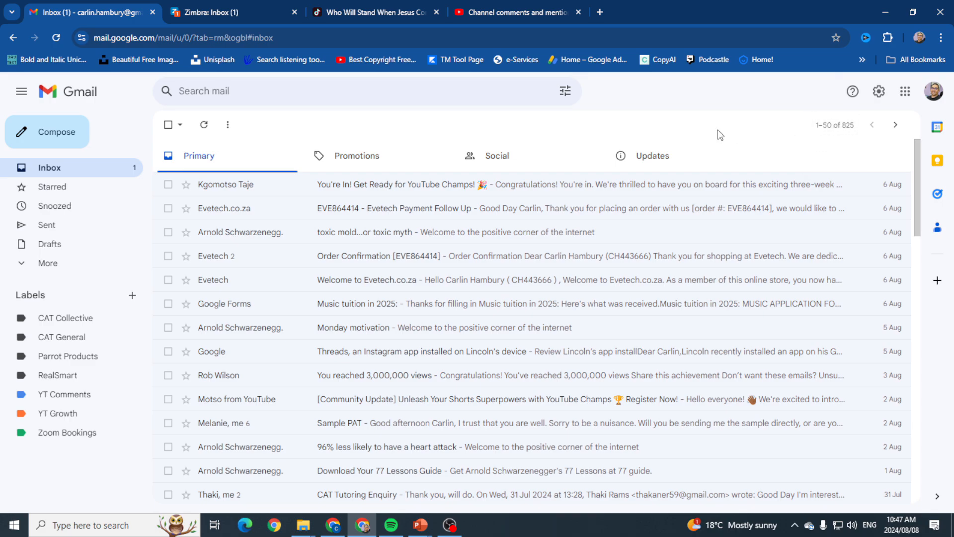
pyautogui.moveTo(51, 132)
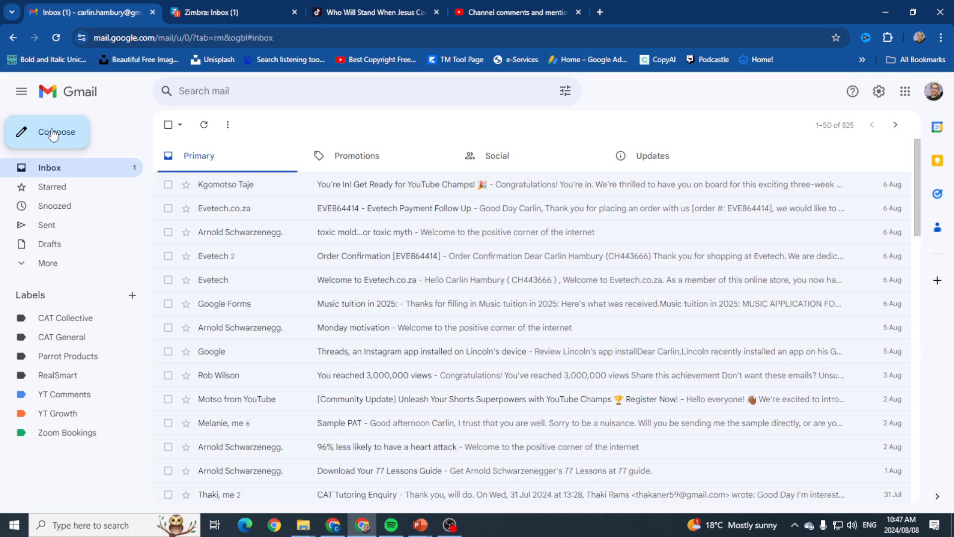
pyautogui.click(48, 132)
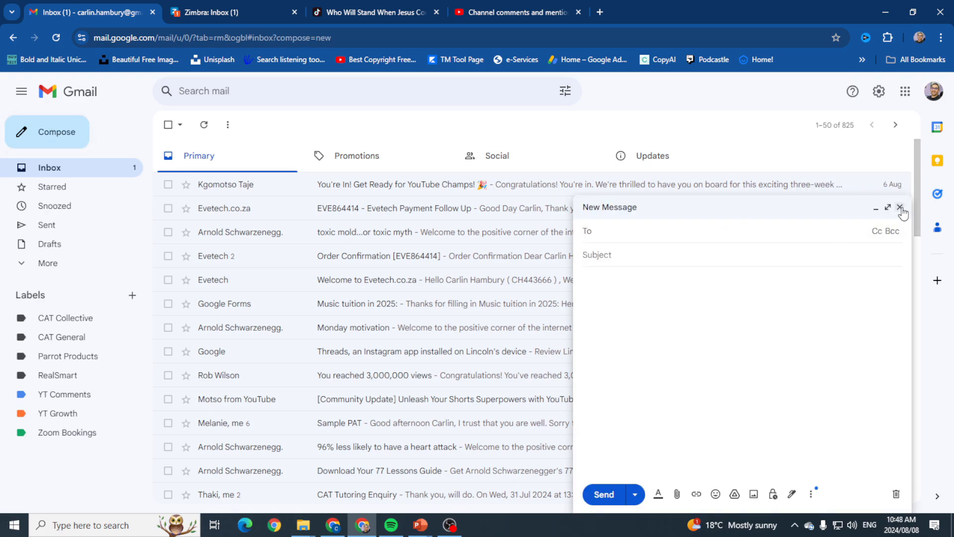
pyautogui.click(901, 207)
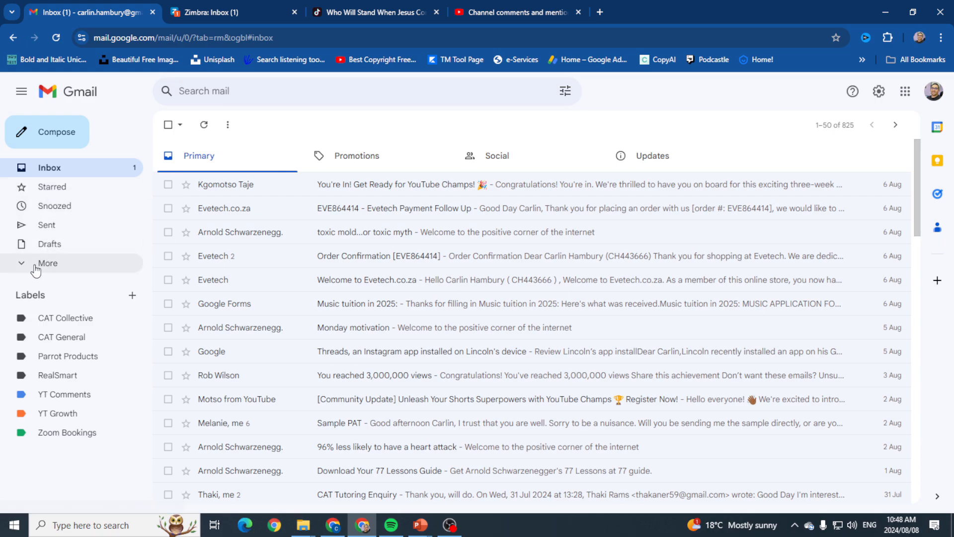
pyautogui.moveTo(91, 164)
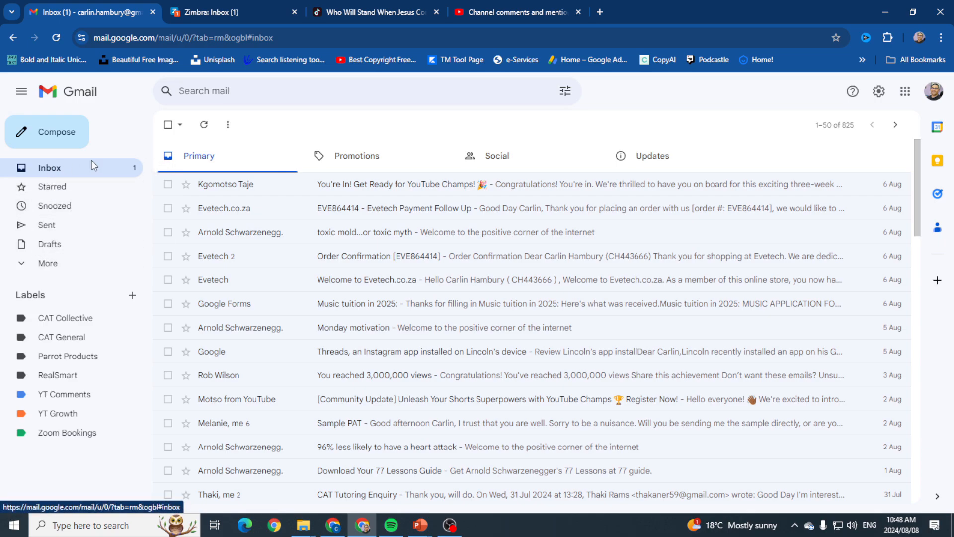
pyautogui.moveTo(54, 205)
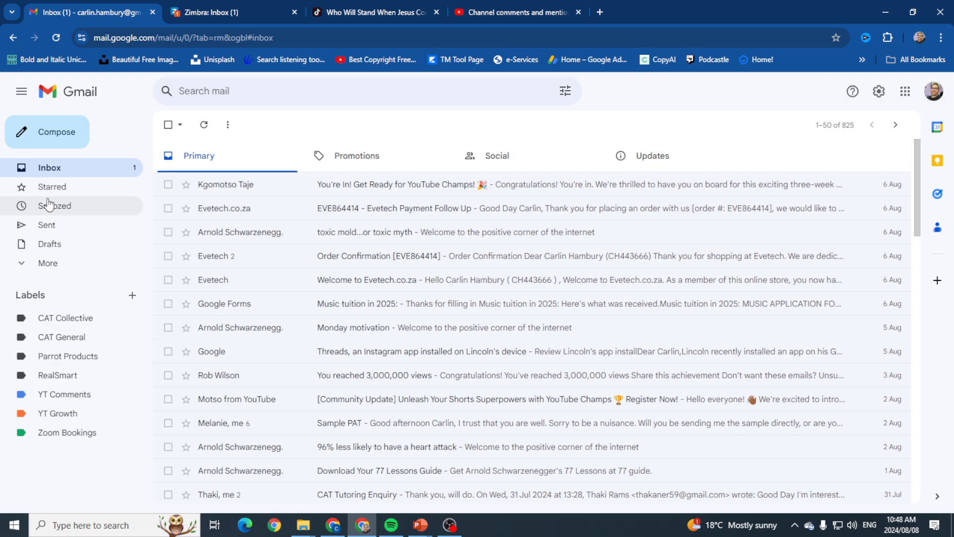
pyautogui.moveTo(50, 187)
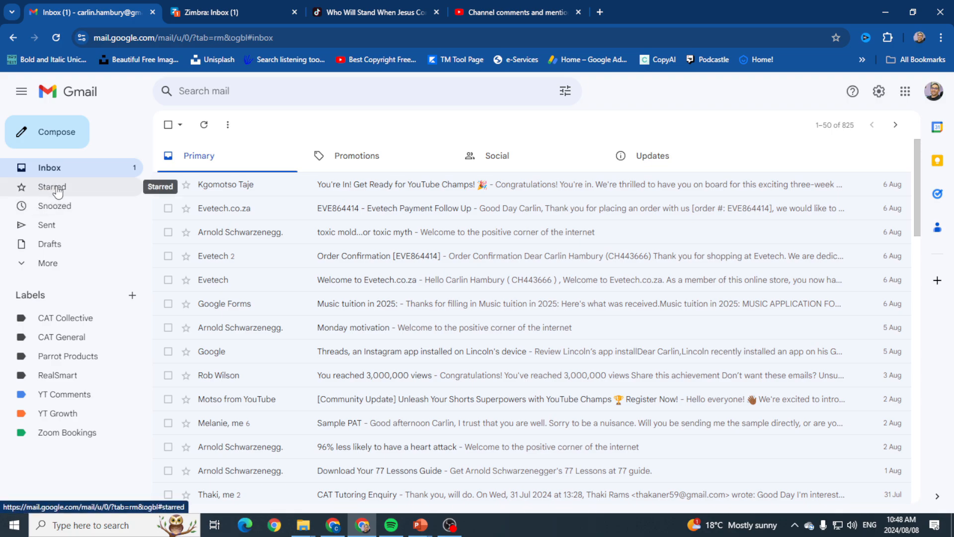
# Visit the Starred, Inbox, Sent and Drafts folders in turn, ending on the empty Drafts folder
pyautogui.click(50, 187)
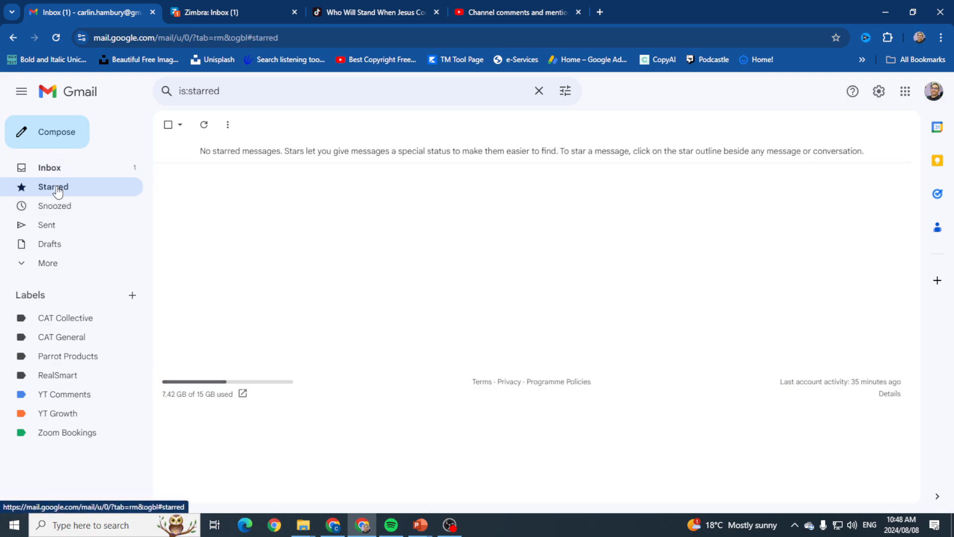
pyautogui.moveTo(50, 168)
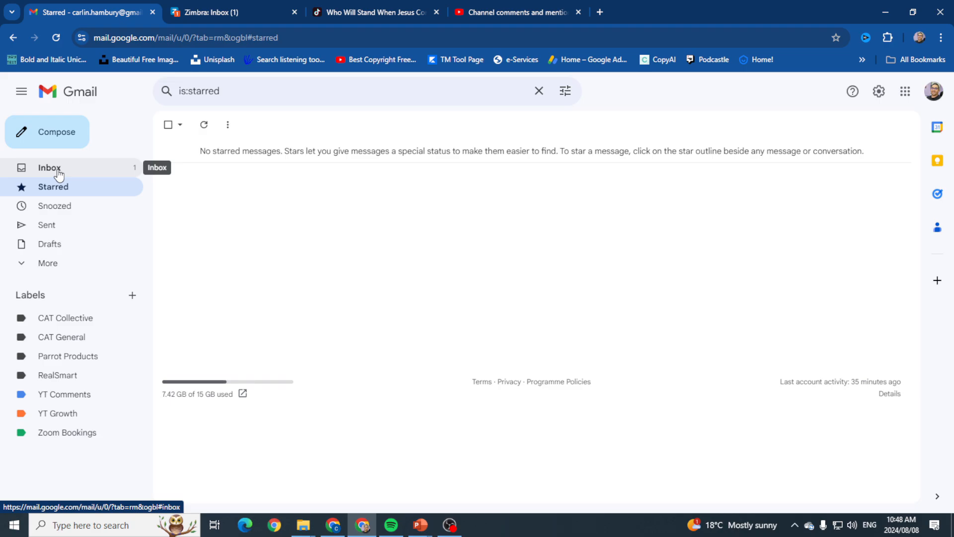
pyautogui.click(50, 168)
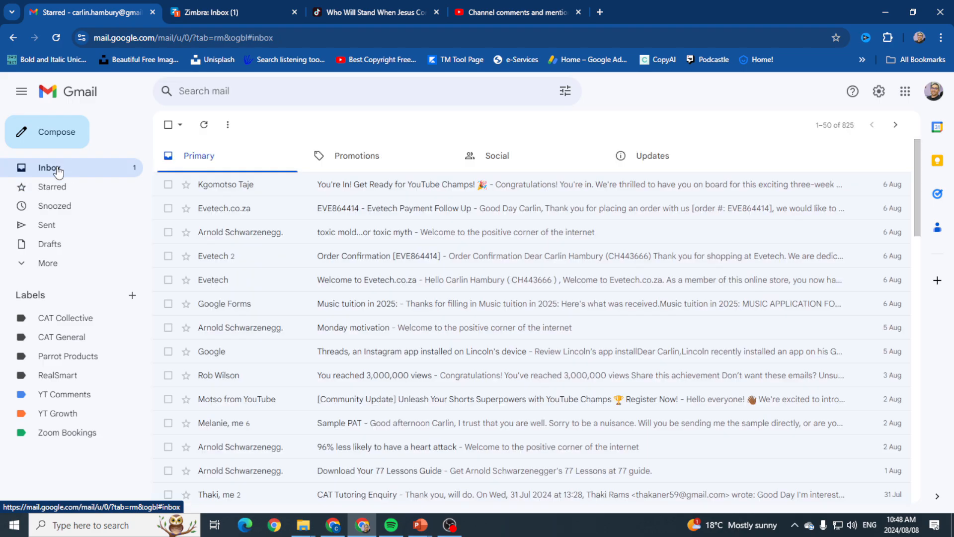
pyautogui.moveTo(53, 206)
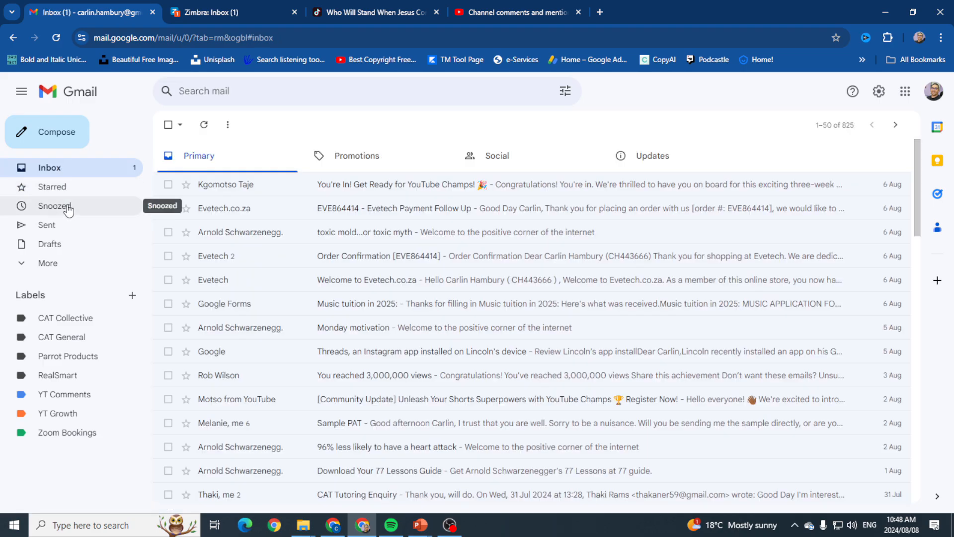
pyautogui.moveTo(51, 205)
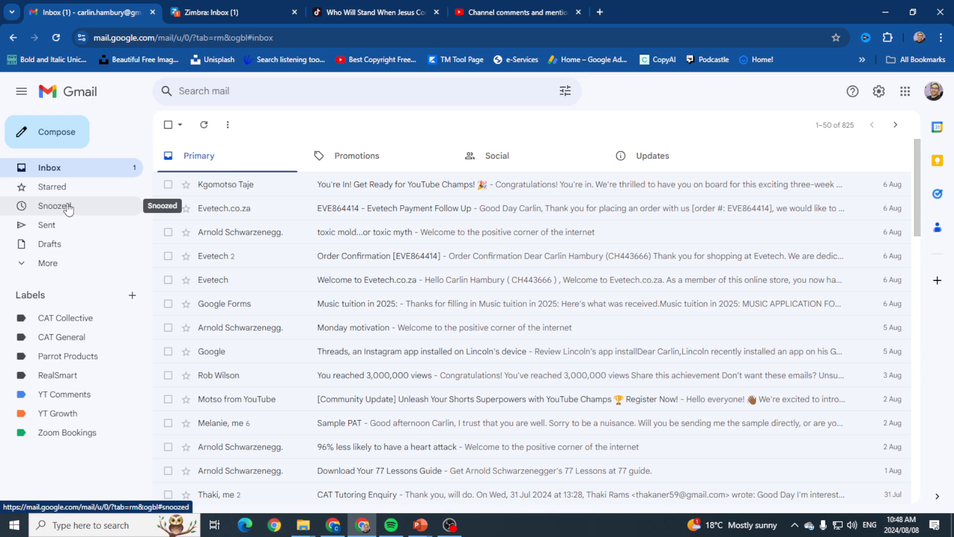
pyautogui.moveTo(59, 230)
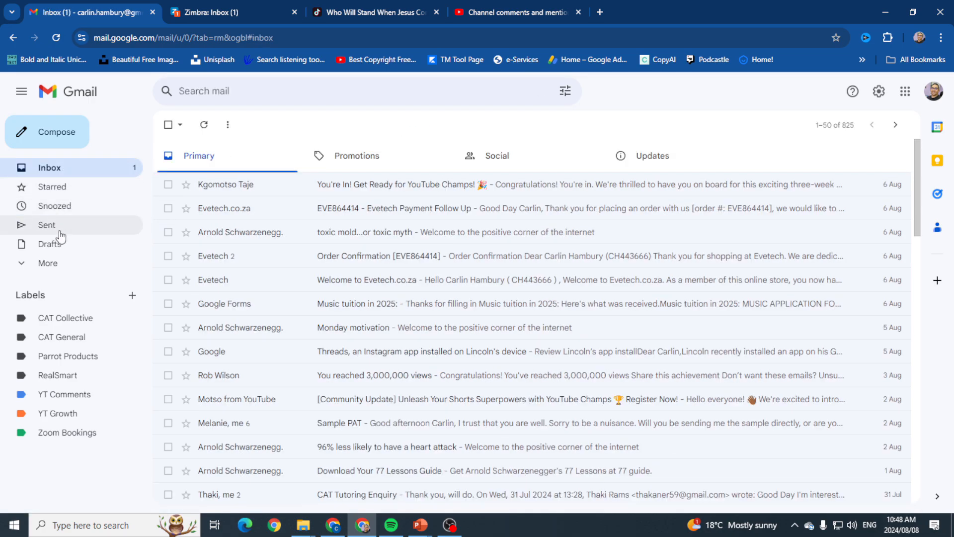
pyautogui.click(47, 225)
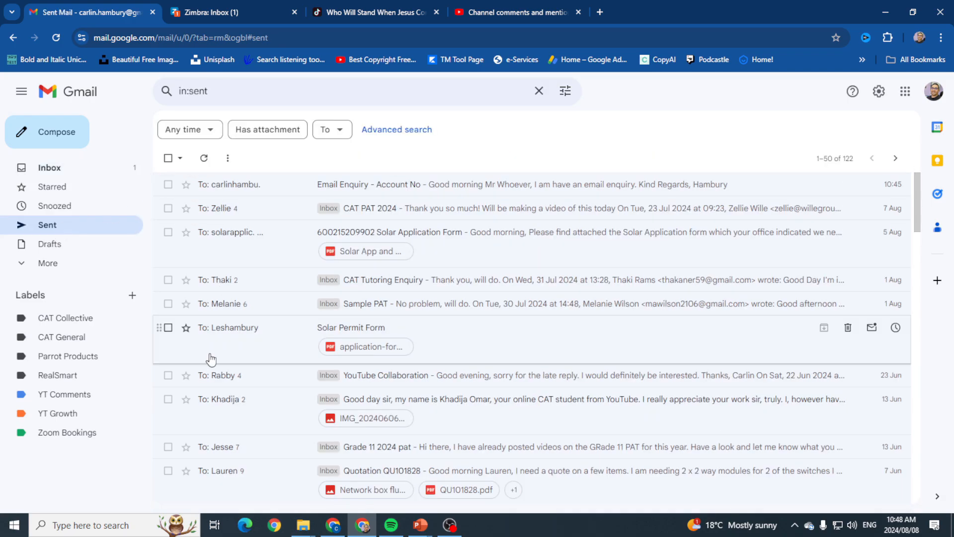
pyautogui.click(51, 244)
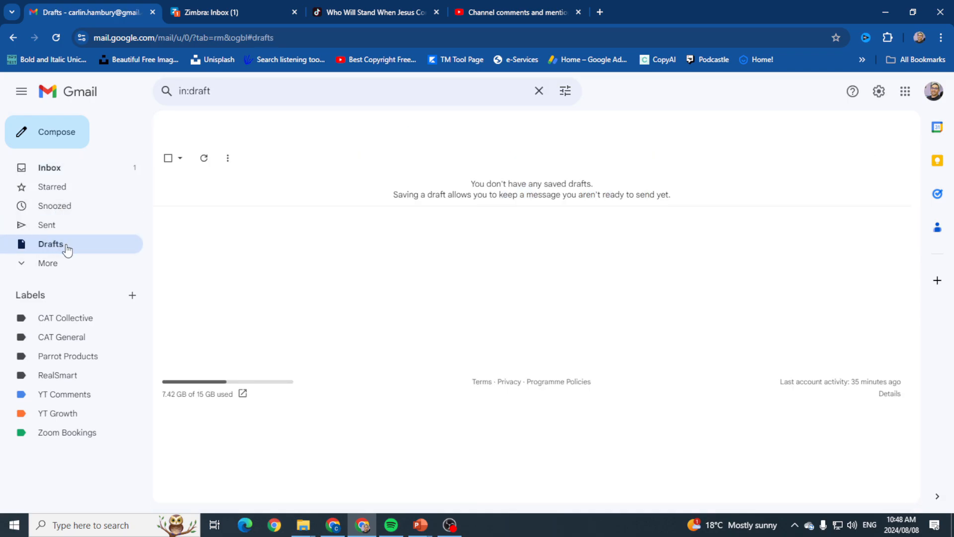
pyautogui.moveTo(247, 241)
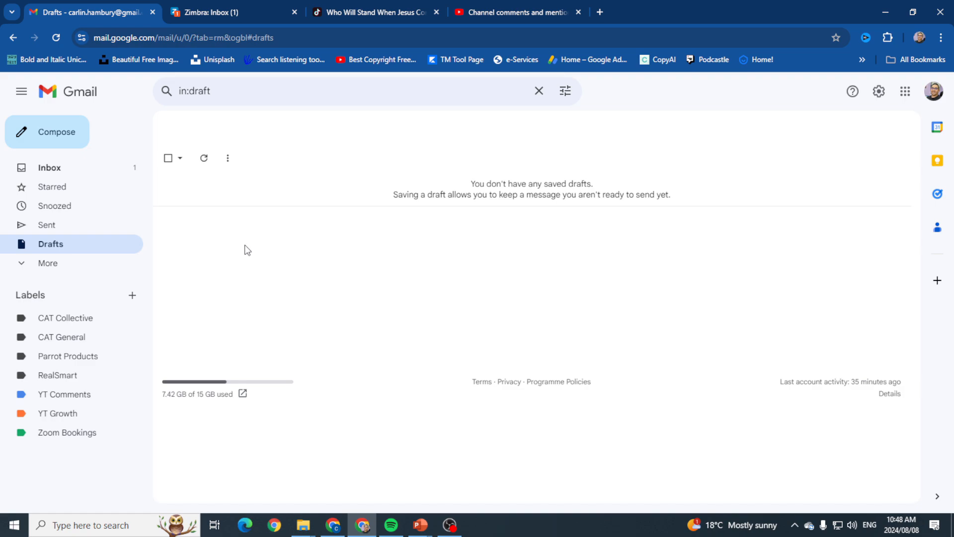
# Return to the inbox and expand the folder list to reveal Important, Chats, Scheduled, All Mail, Spam, Bin and Categories
pyautogui.click(50, 167)
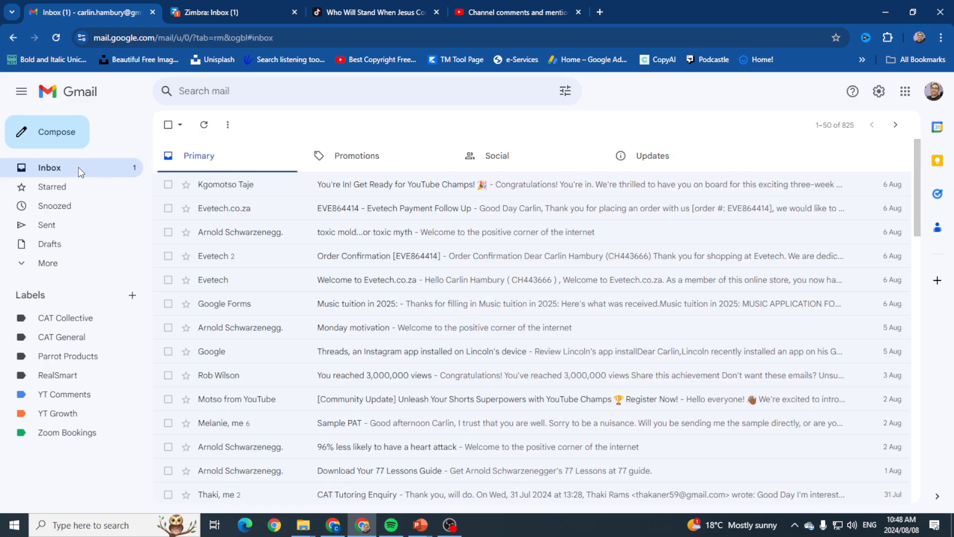
pyautogui.click(47, 262)
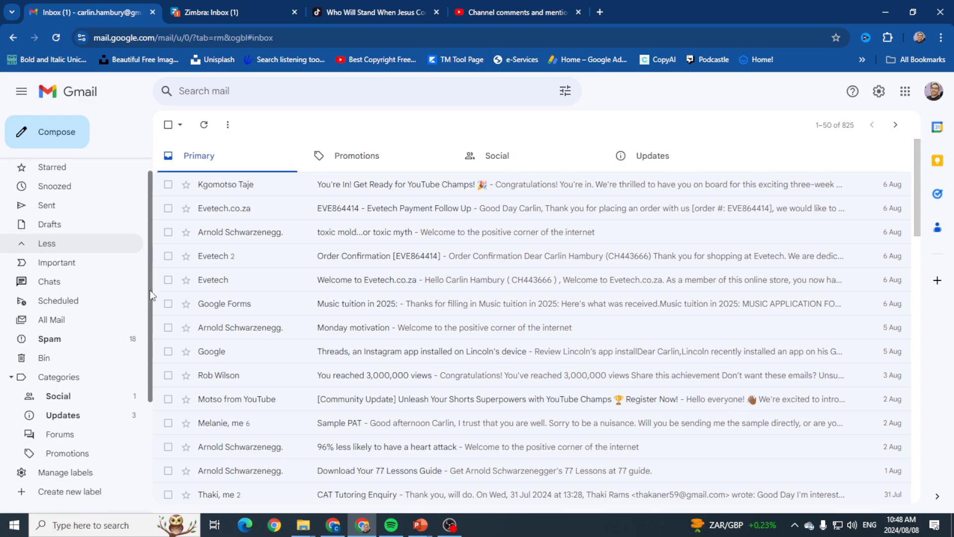
pyautogui.moveTo(44, 358)
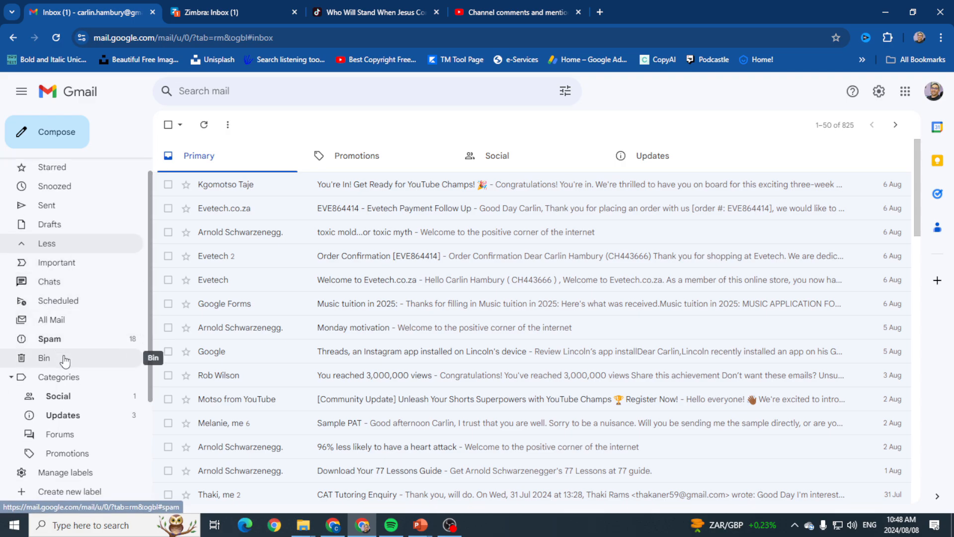
pyautogui.moveTo(50, 339)
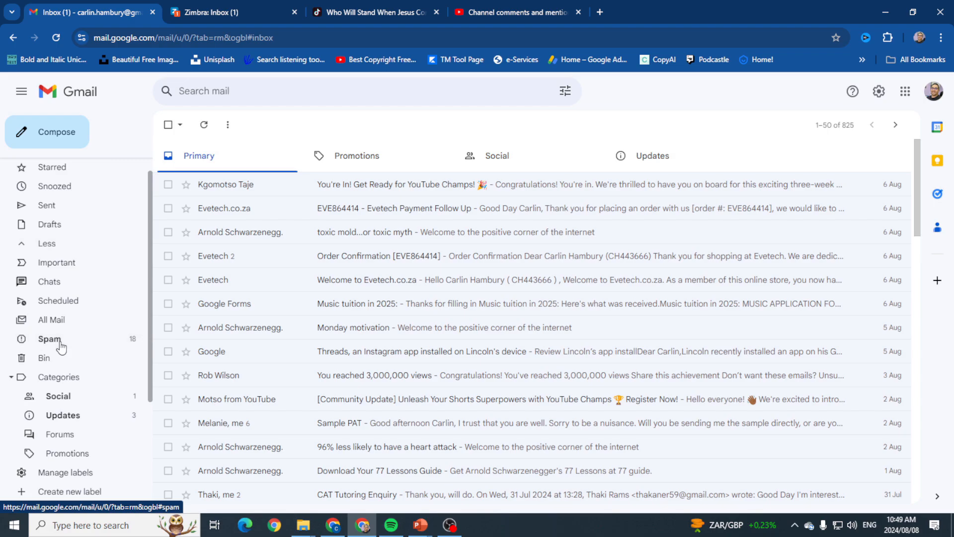
# In the Spam folder, move the Istanbul Blockchain and the newly arrived PRIVATE conversations to the Bin, leaving 17 messages
pyautogui.click(50, 339)
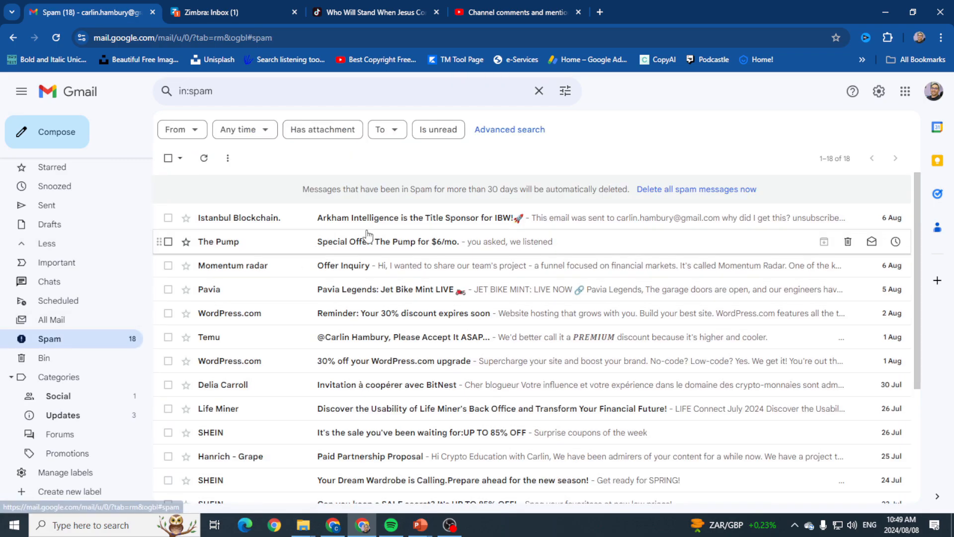
pyautogui.click(847, 218)
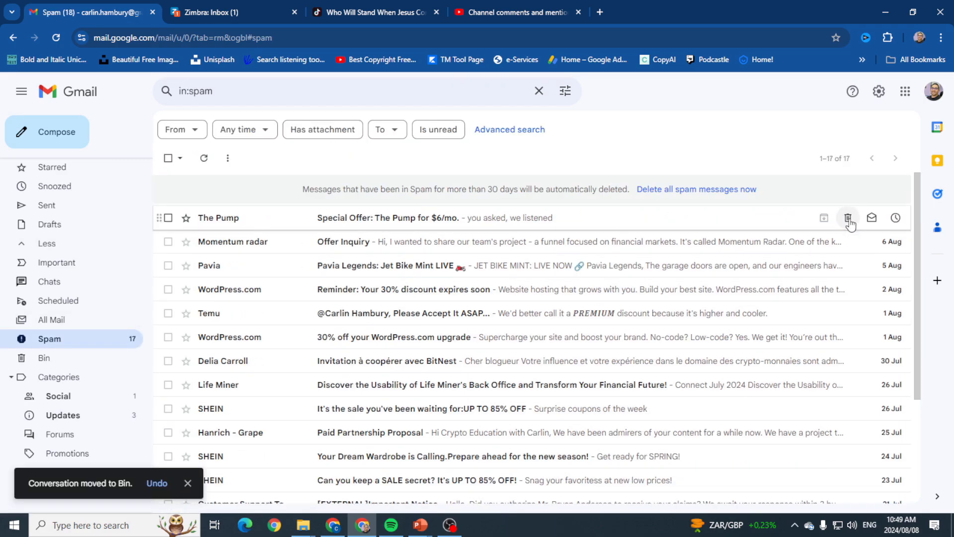
pyautogui.click(848, 217)
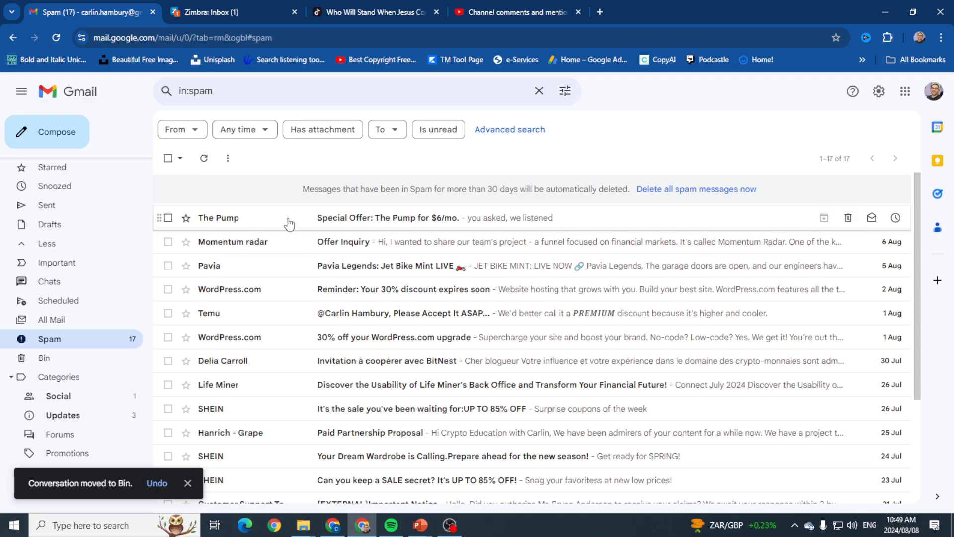
pyautogui.moveTo(824, 218)
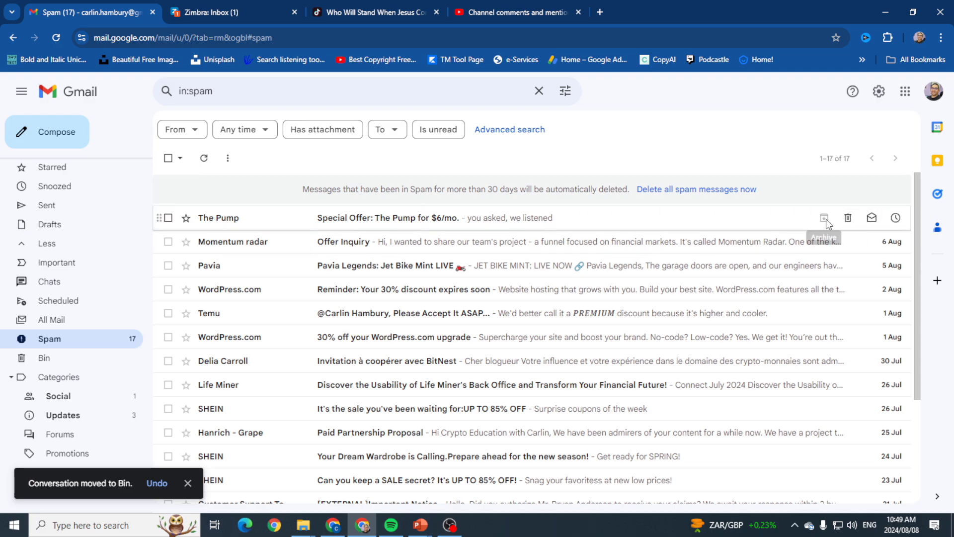
pyautogui.moveTo(872, 217)
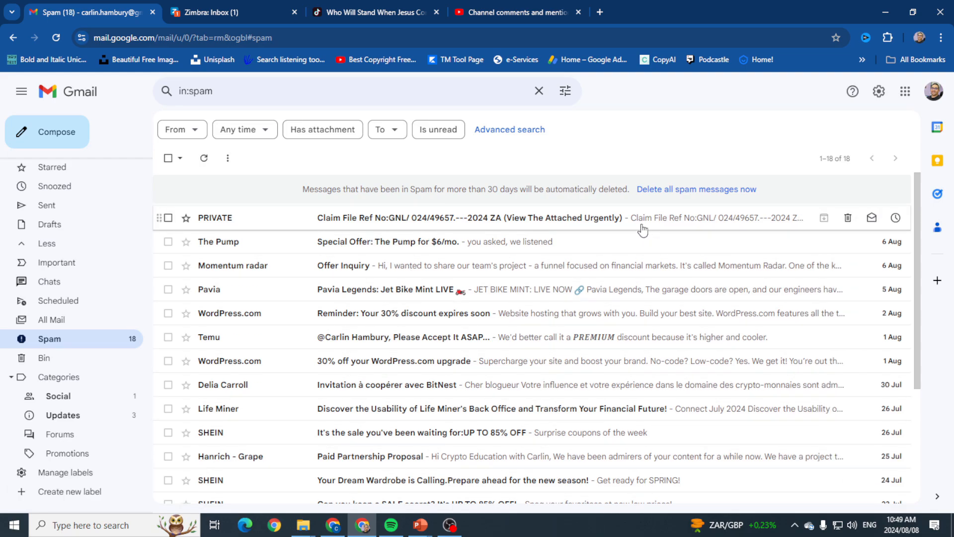
pyautogui.click(847, 217)
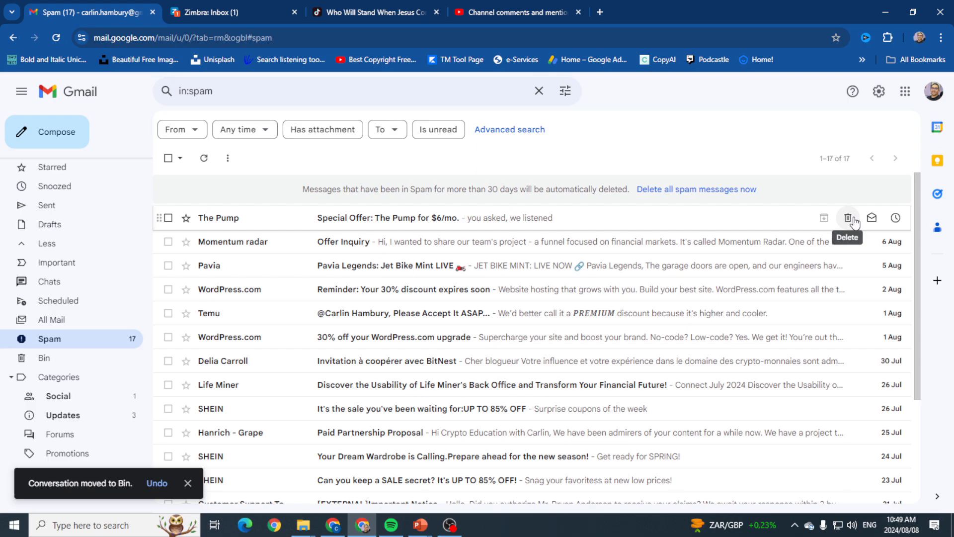
pyautogui.moveTo(845, 237)
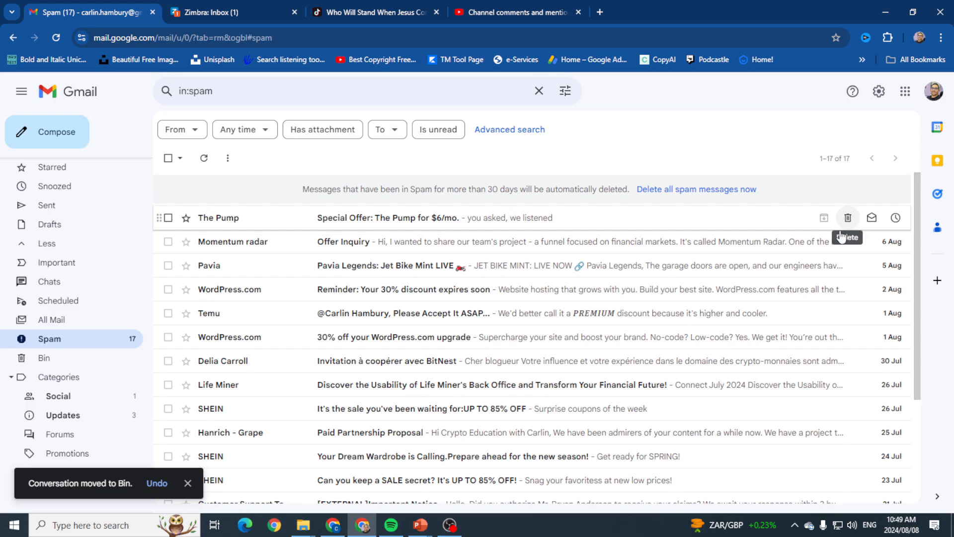
pyautogui.moveTo(220, 356)
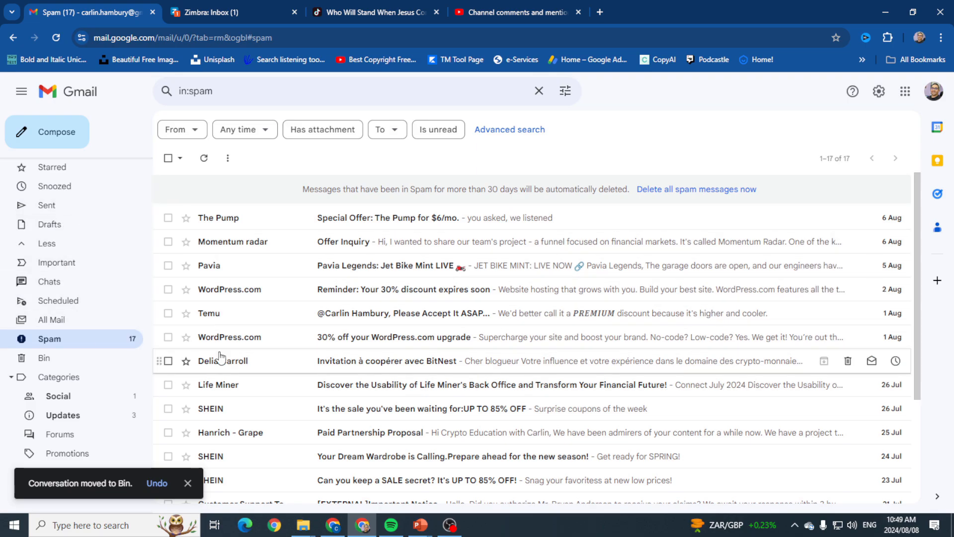
pyautogui.moveTo(237, 337)
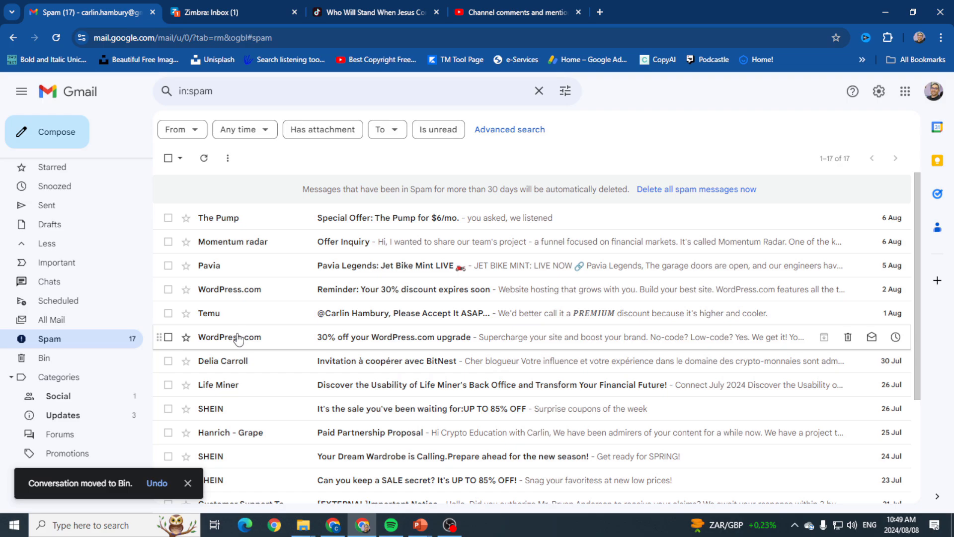
# Browse the WordPress.com upgrade message's action menu and Move-to labels, then return to the Primary inbox
pyautogui.rightClick(230, 337)
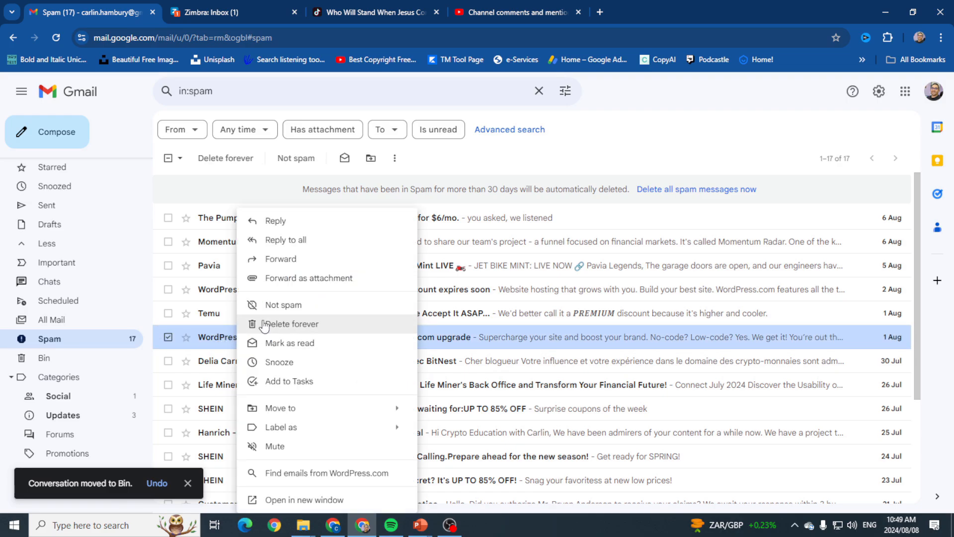
pyautogui.moveTo(289, 411)
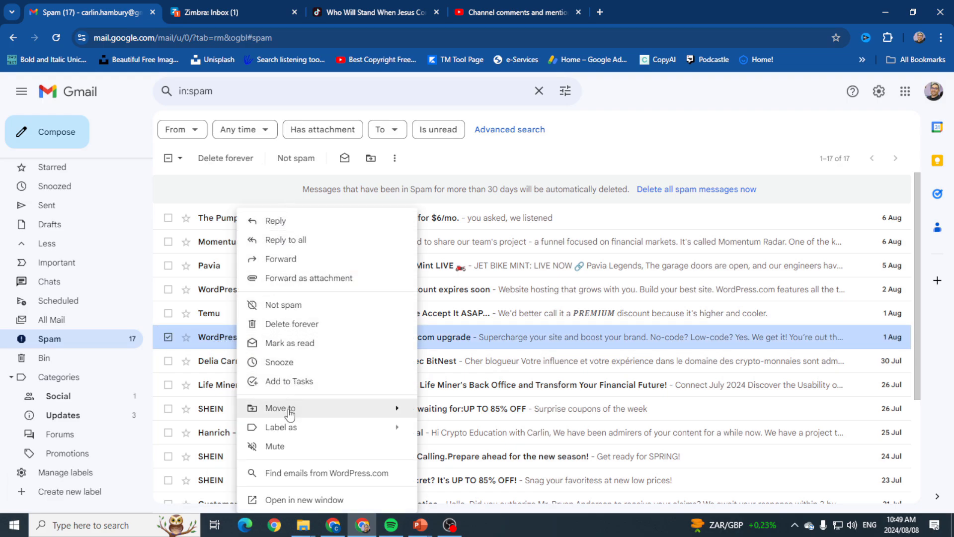
pyautogui.moveTo(292, 380)
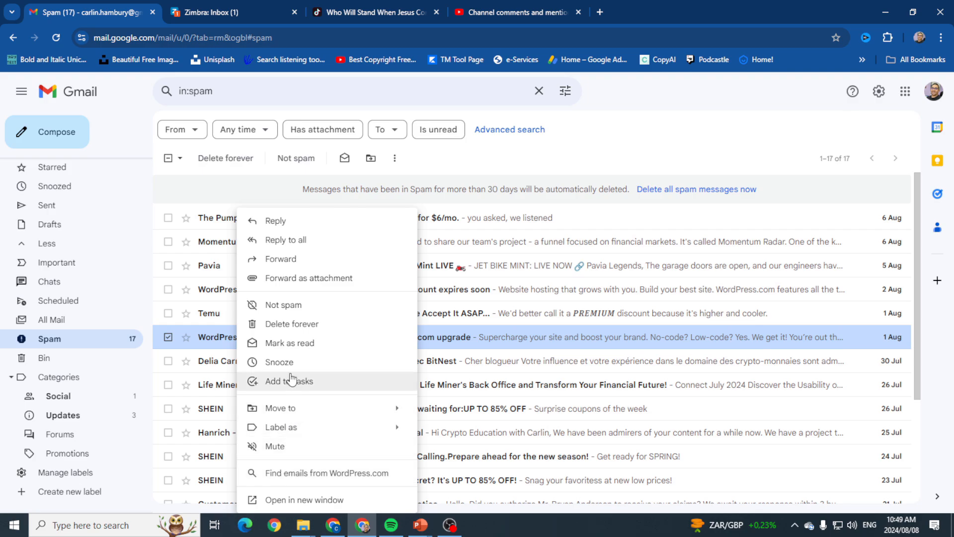
pyautogui.moveTo(307, 360)
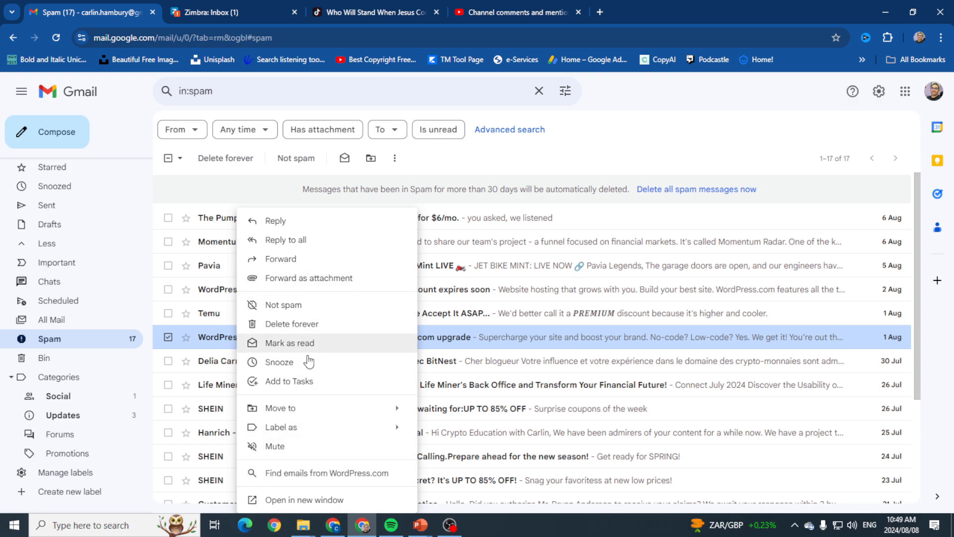
pyautogui.moveTo(357, 407)
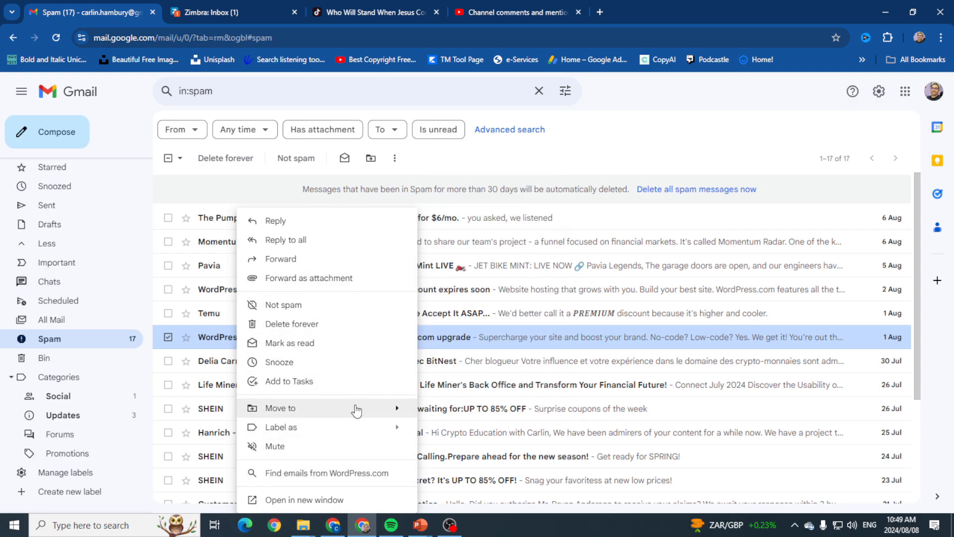
pyautogui.click(281, 407)
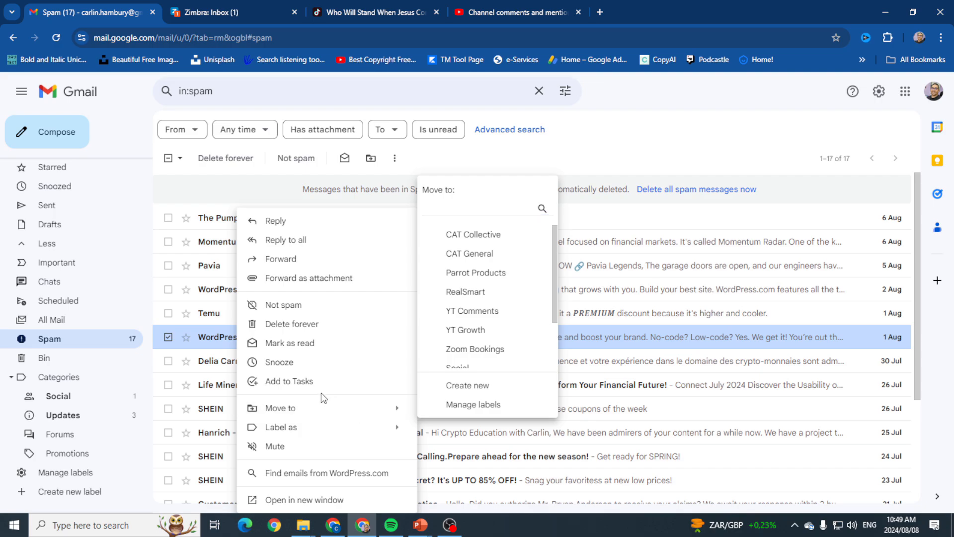
pyautogui.moveTo(298, 318)
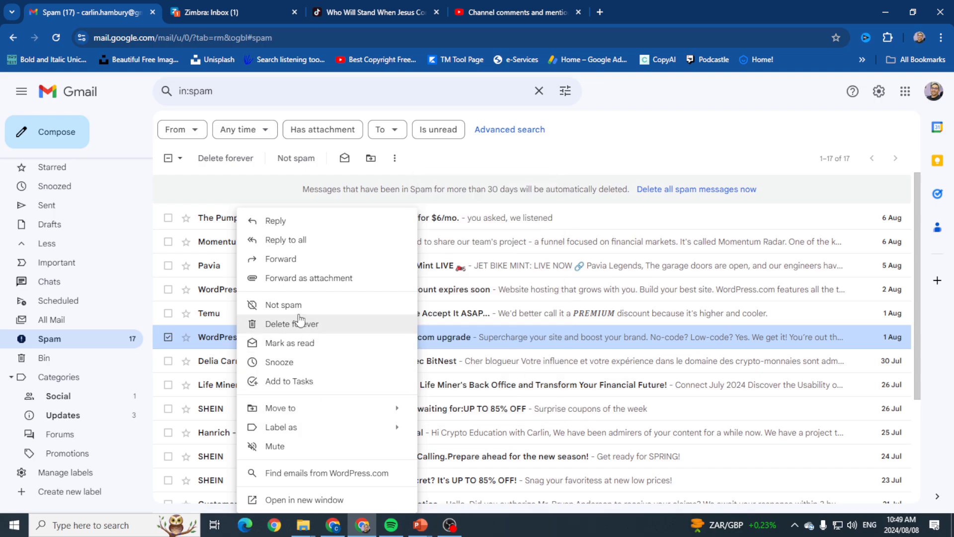
pyautogui.moveTo(291, 311)
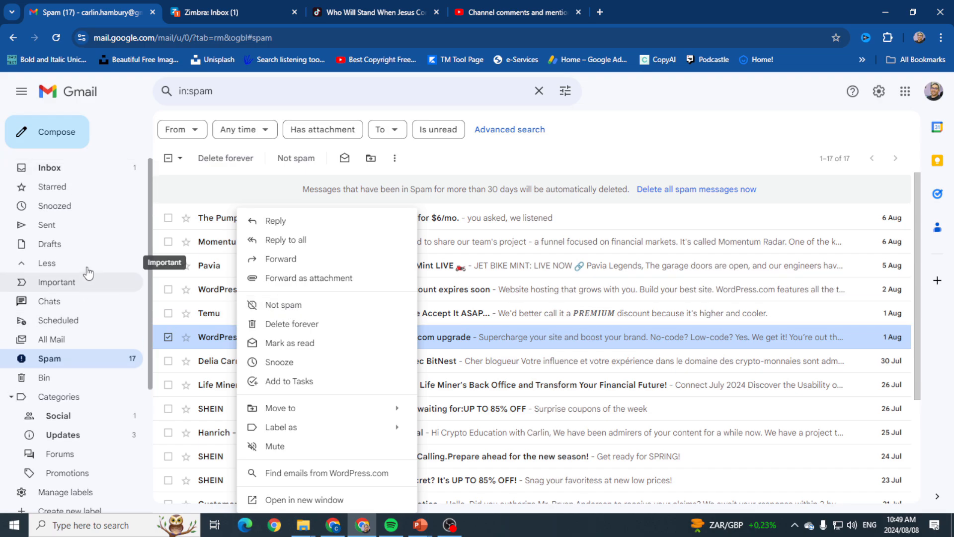
pyautogui.click(49, 167)
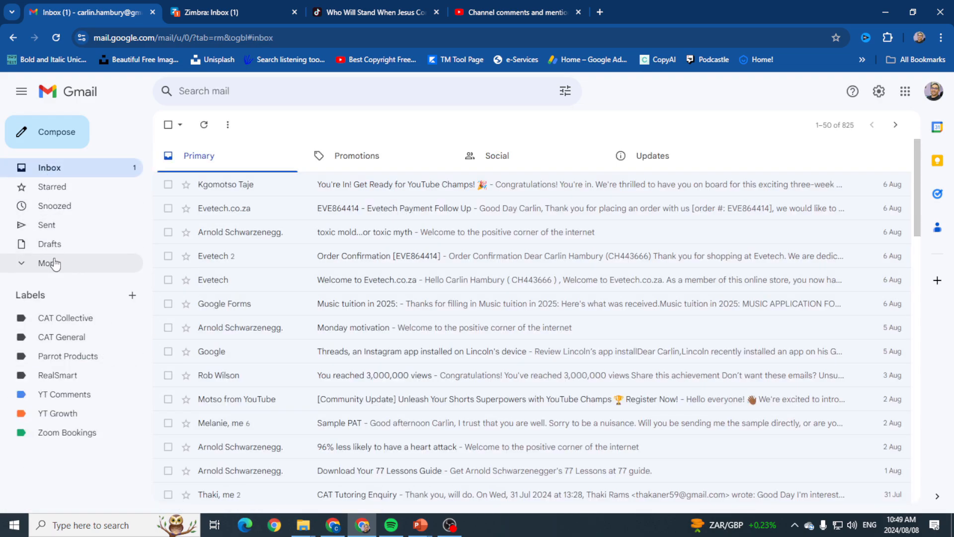
# In the Bin, select all 50 conversations on the page and delete them forever
pyautogui.click(49, 262)
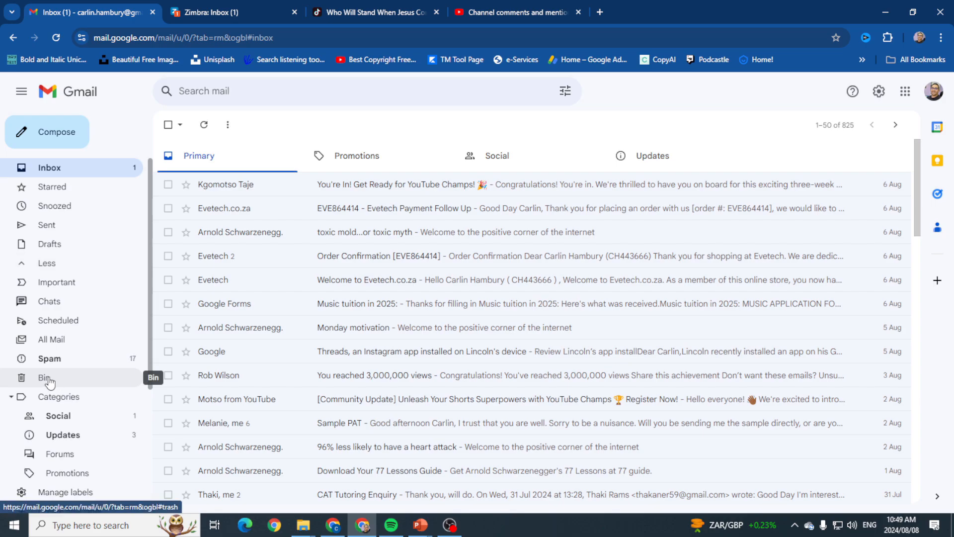
pyautogui.click(44, 378)
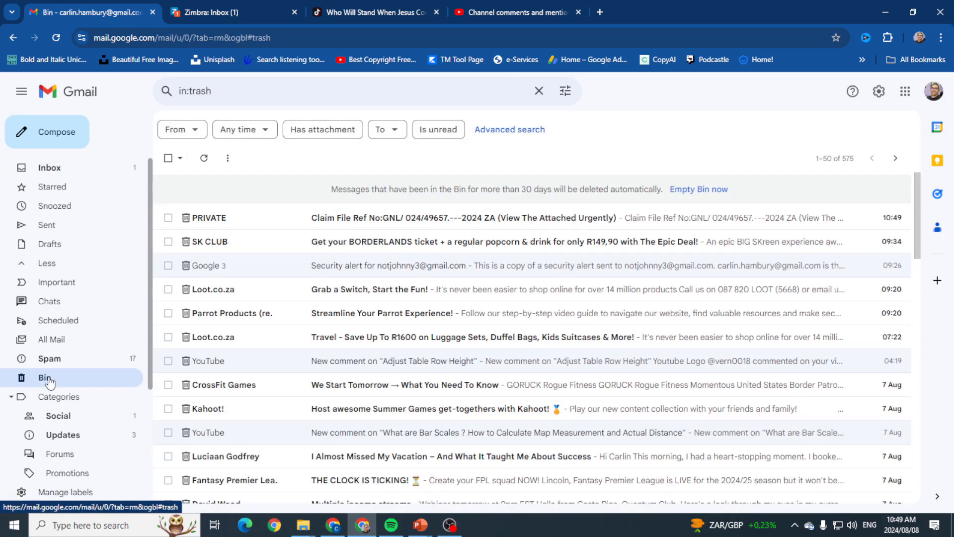
pyautogui.click(169, 158)
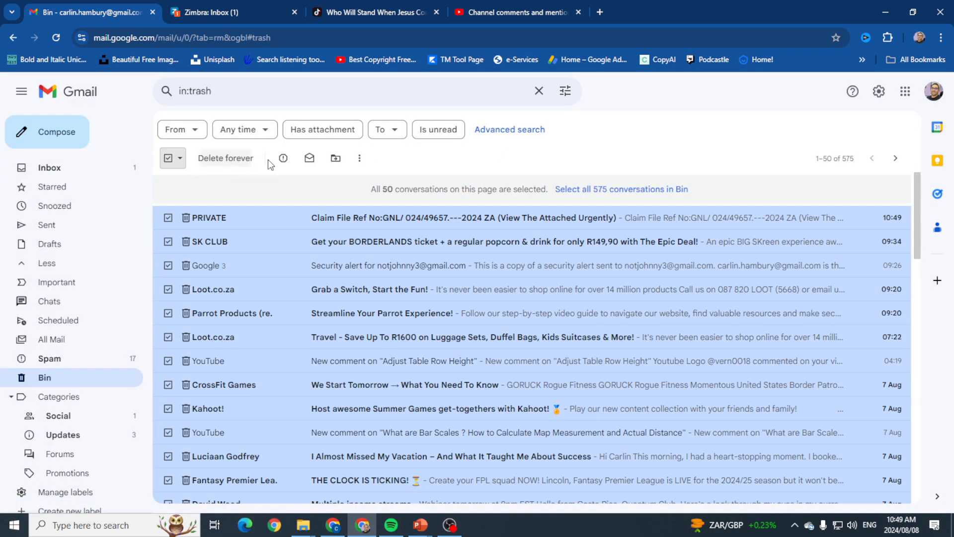
pyautogui.click(169, 158)
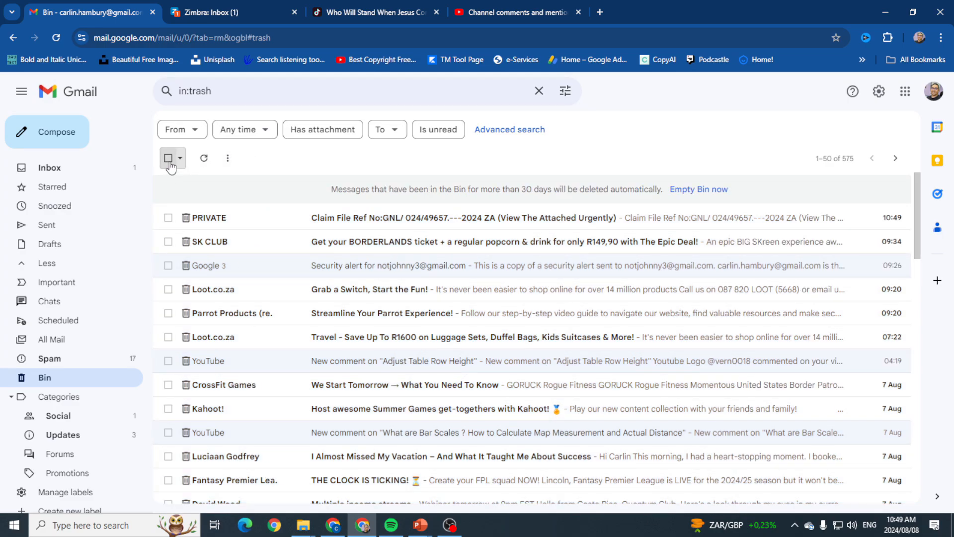
pyautogui.click(169, 158)
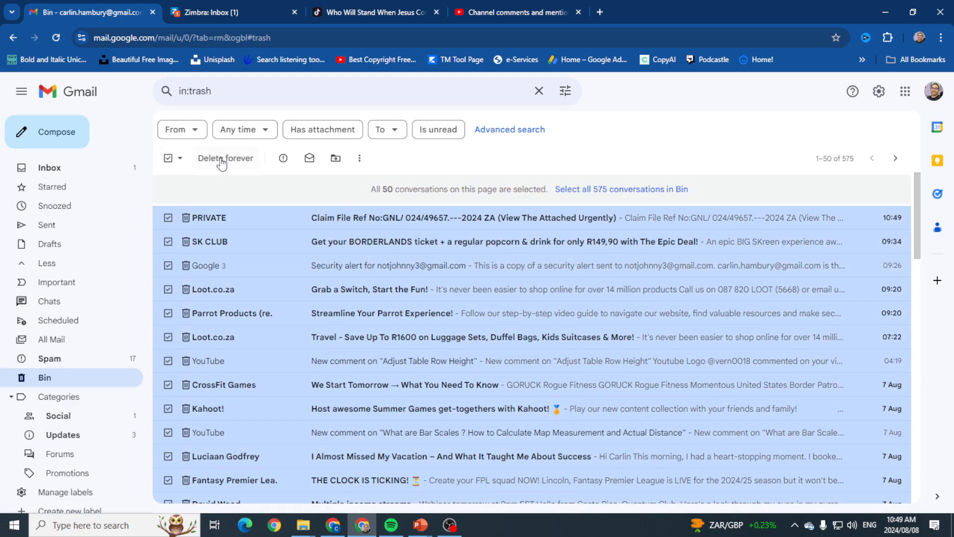
pyautogui.click(226, 158)
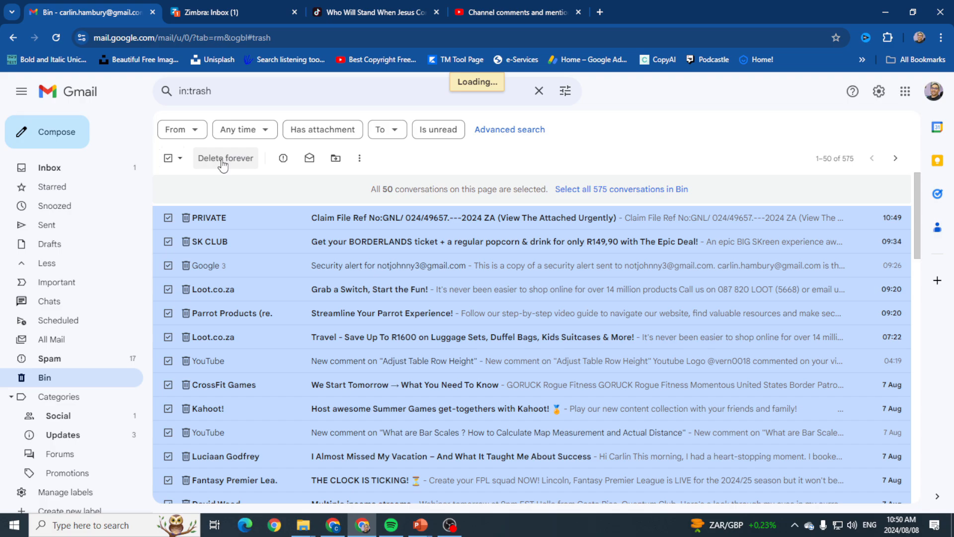
pyautogui.moveTo(47, 169)
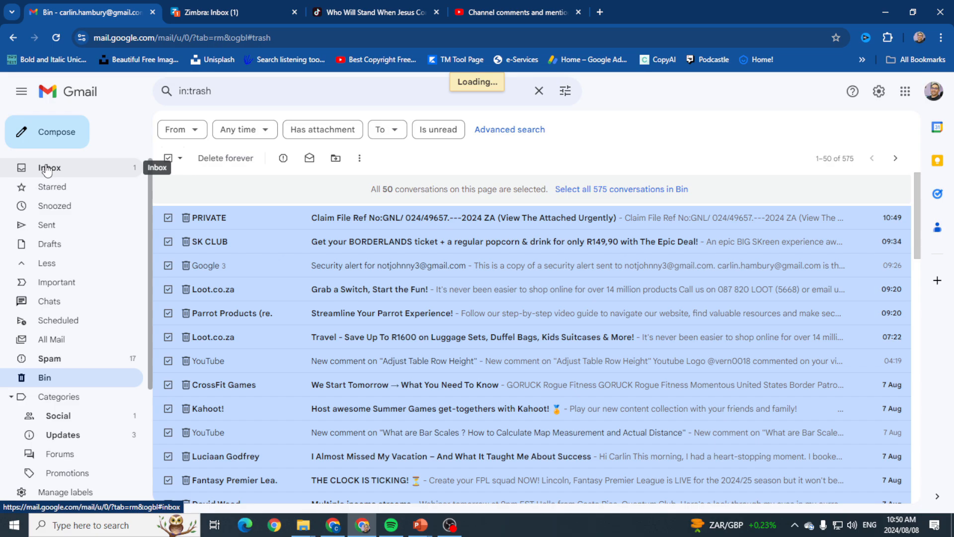
pyautogui.moveTo(335, 161)
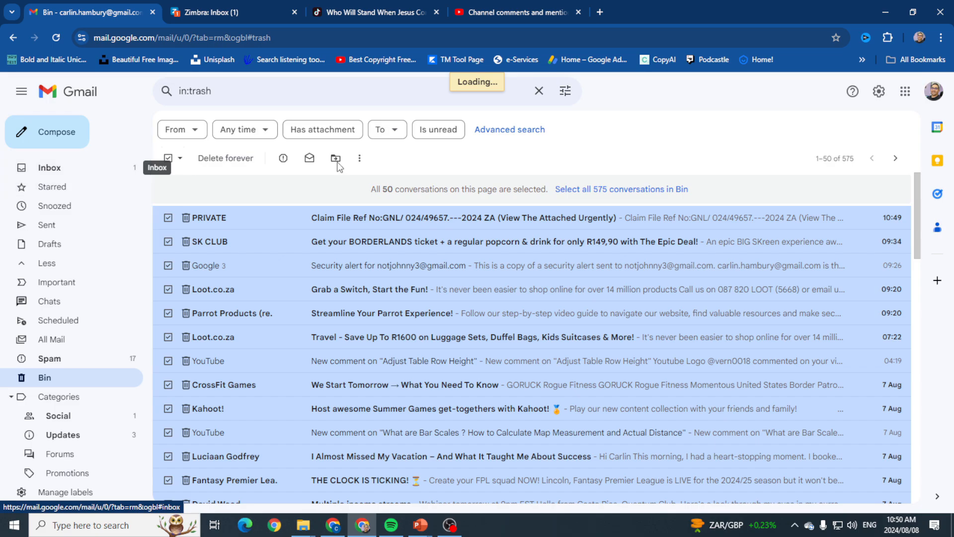
# Reload the Bin to confirm it now shows no conversations
pyautogui.click(226, 158)
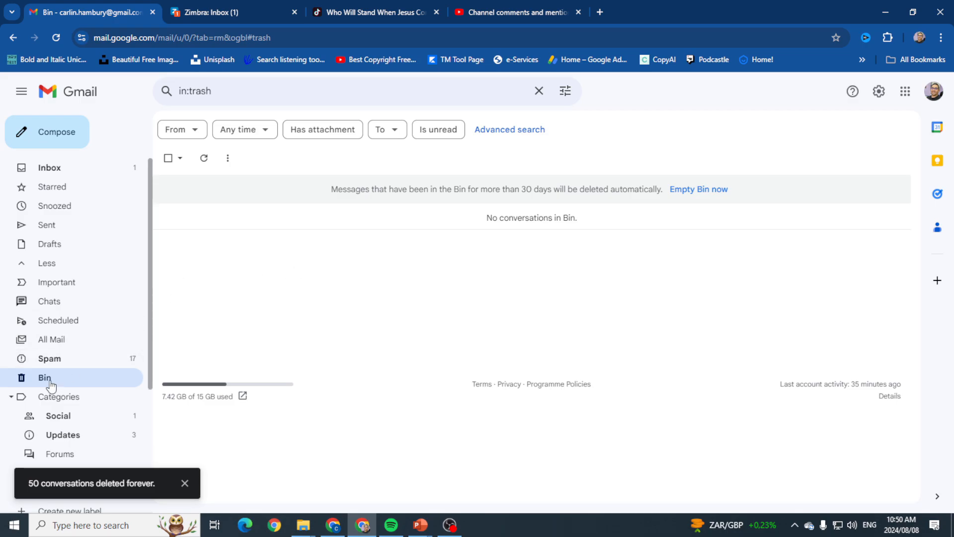
pyautogui.click(45, 378)
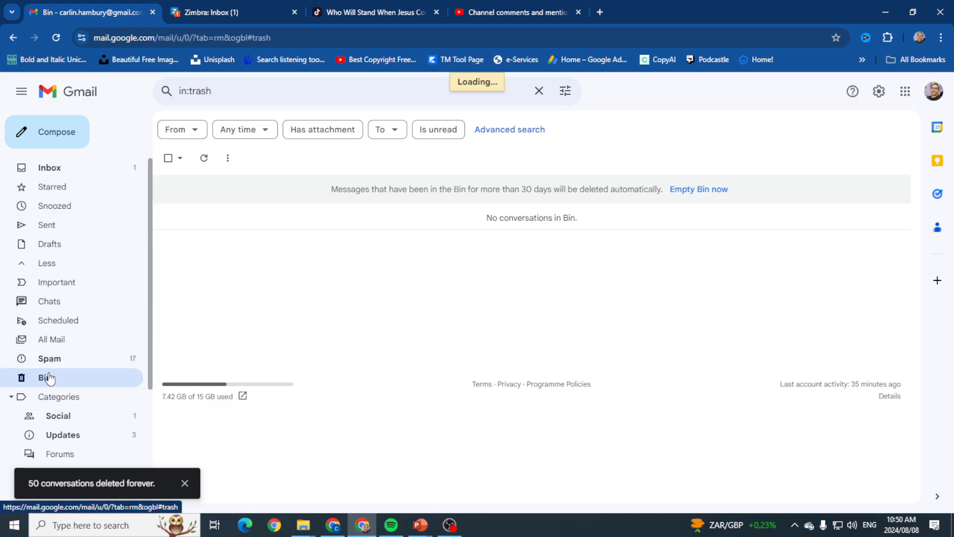
# From the inbox, page to the older conversations and back to the first page of 1–50 of 825
pyautogui.click(49, 167)
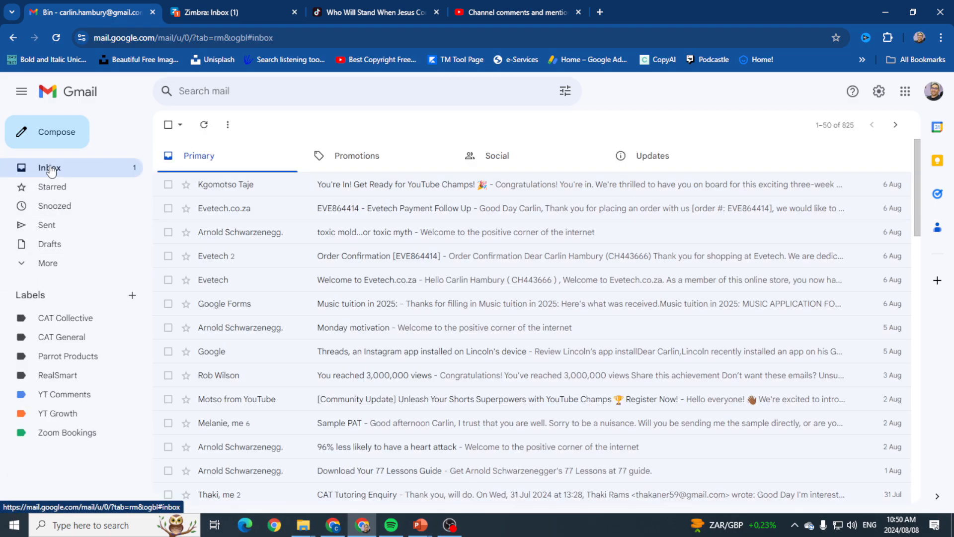
pyautogui.click(48, 167)
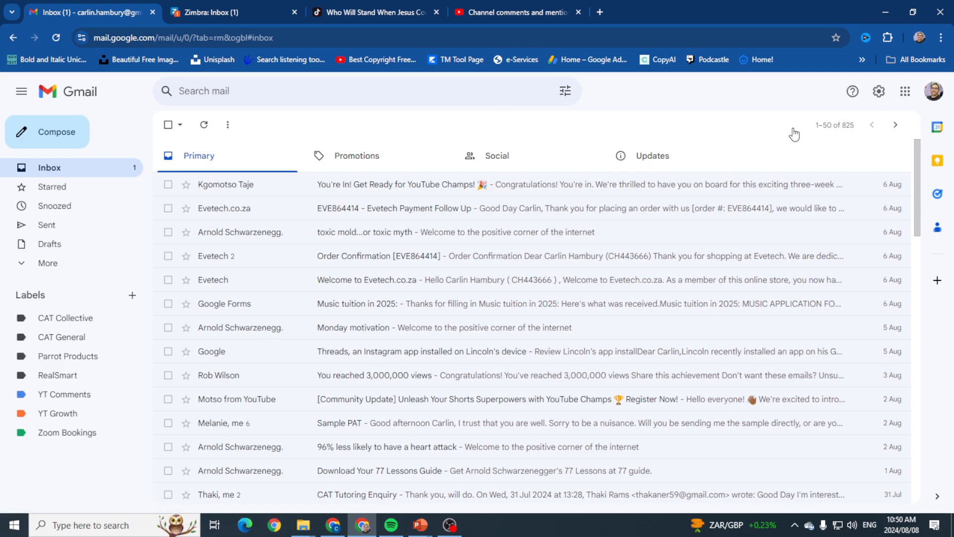
pyautogui.moveTo(896, 126)
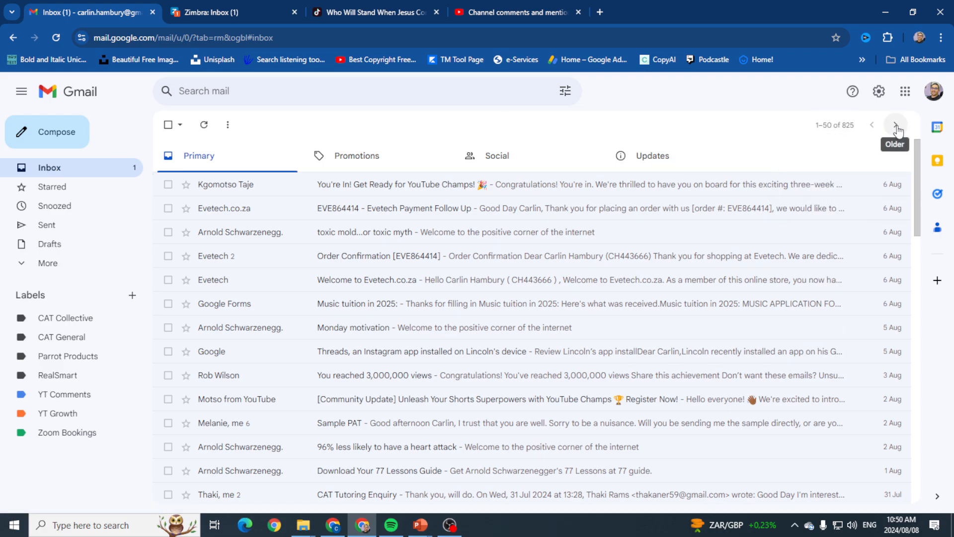
pyautogui.click(895, 125)
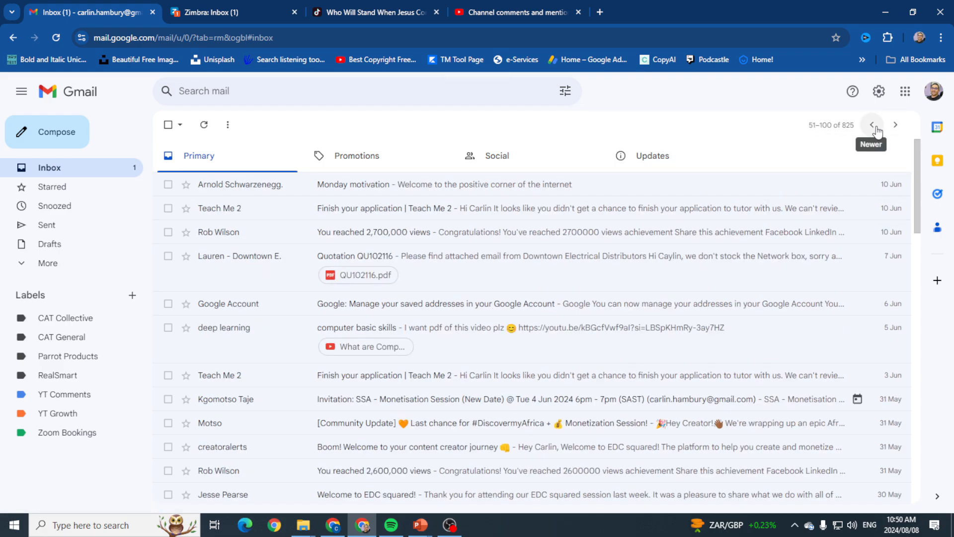
pyautogui.click(872, 125)
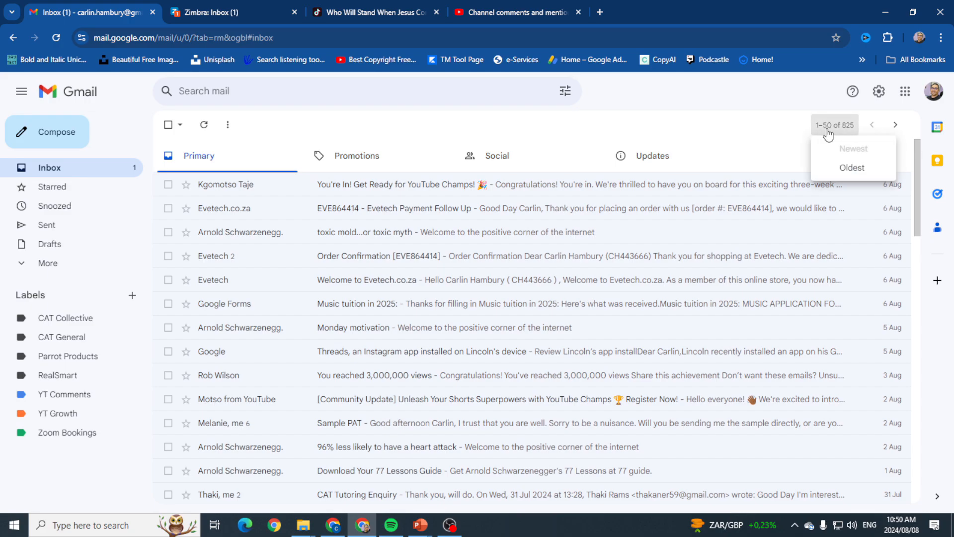
pyautogui.moveTo(862, 128)
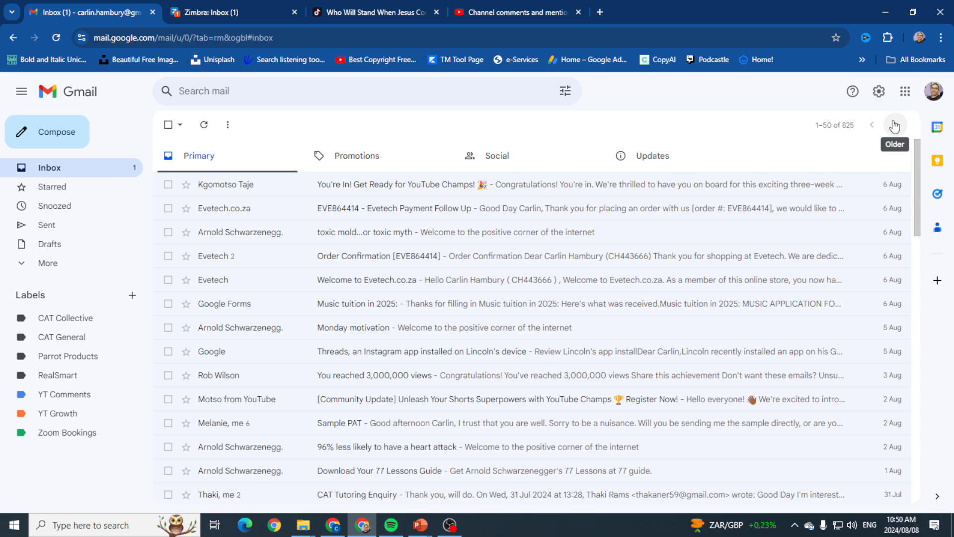
pyautogui.click(905, 91)
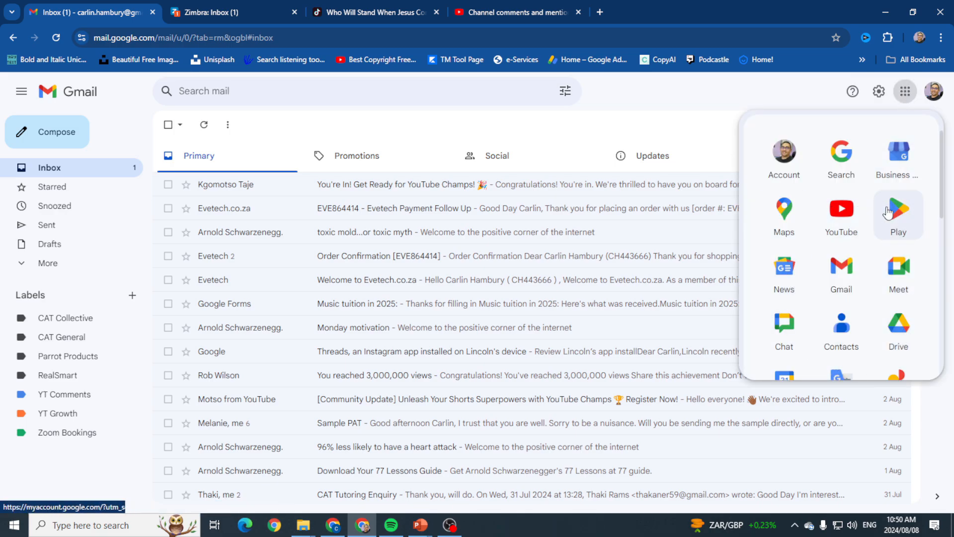
pyautogui.moveTo(841, 209)
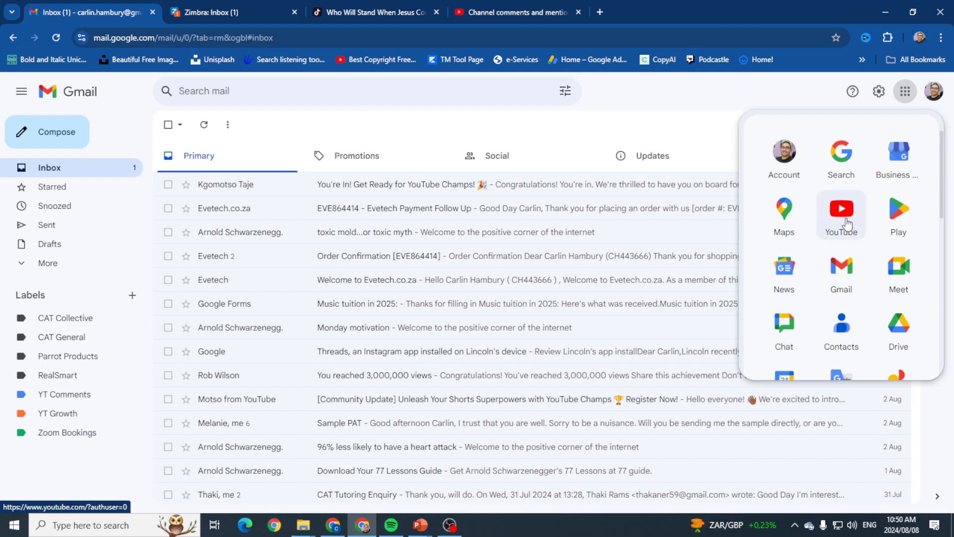
pyautogui.moveTo(894, 131)
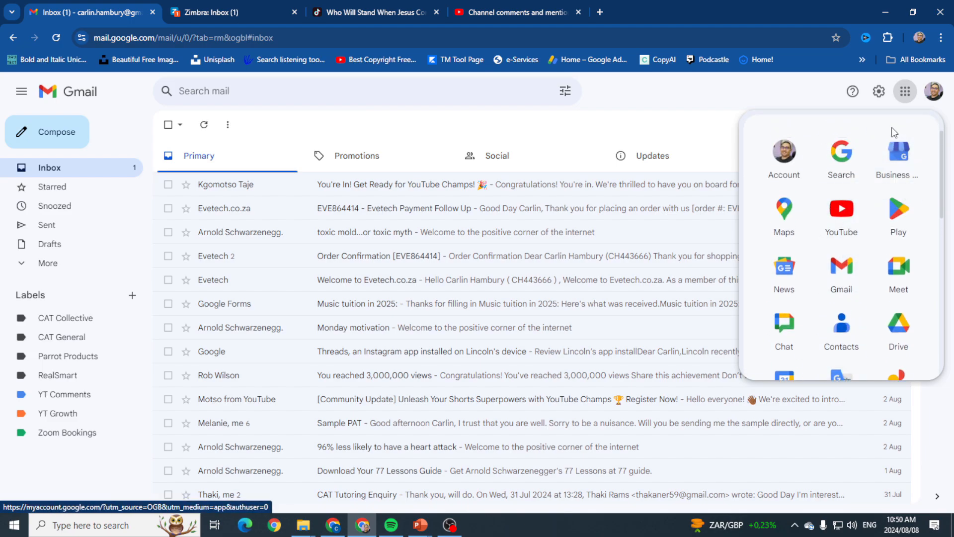
pyautogui.click(674, 112)
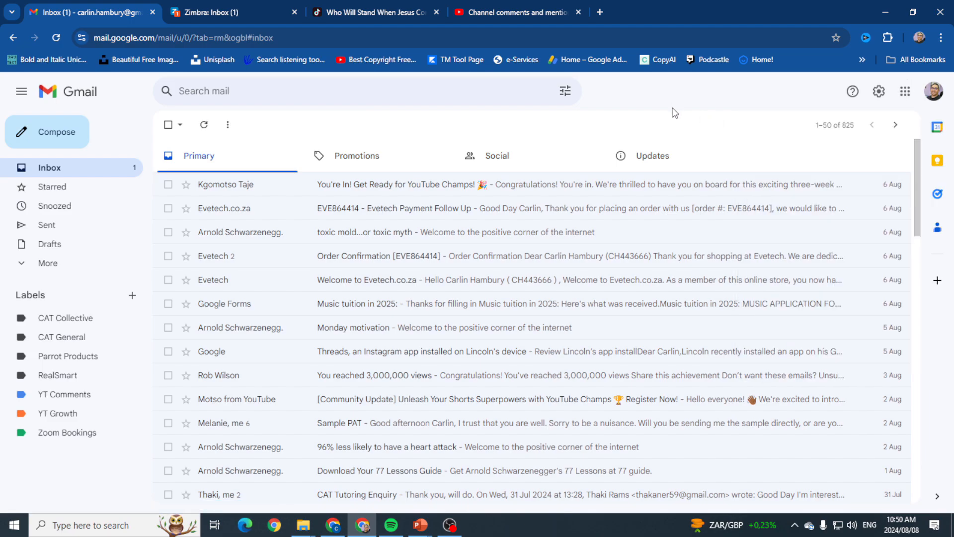